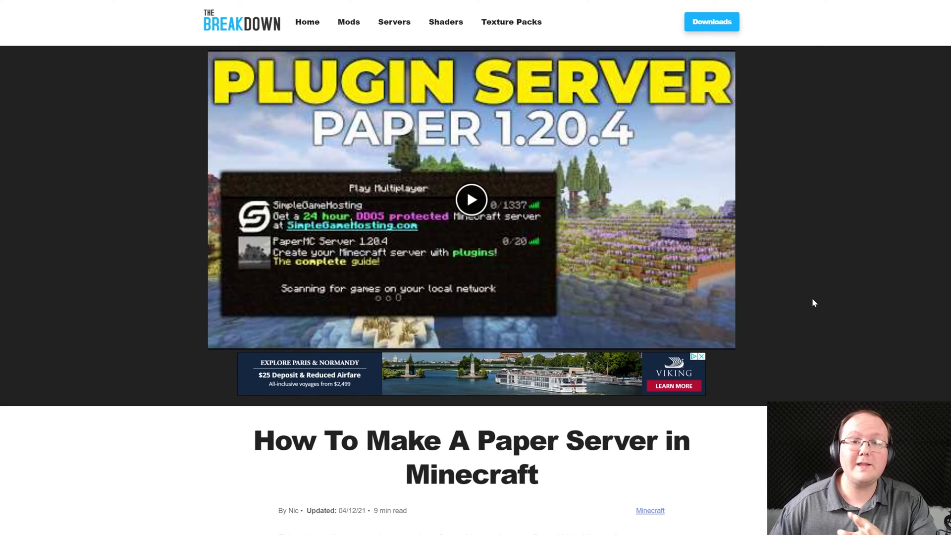
Show PaperMC's experimental 1.20.6 builds and save paper-1.20.6-95.jar to Downloads
{"action": "scroll", "scroll_direction": "down", "scroll_amount": 3}
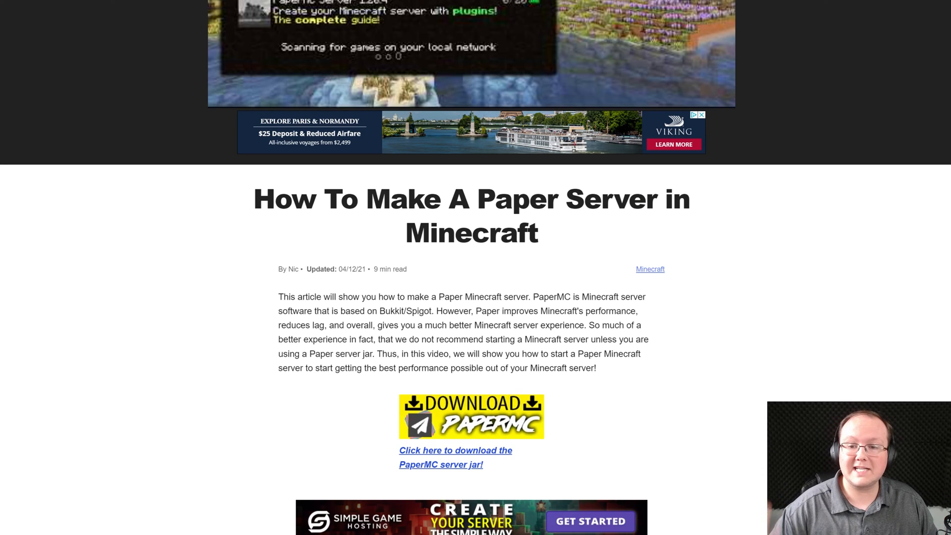
{"action": "scroll", "scroll_direction": "down", "scroll_amount": 3}
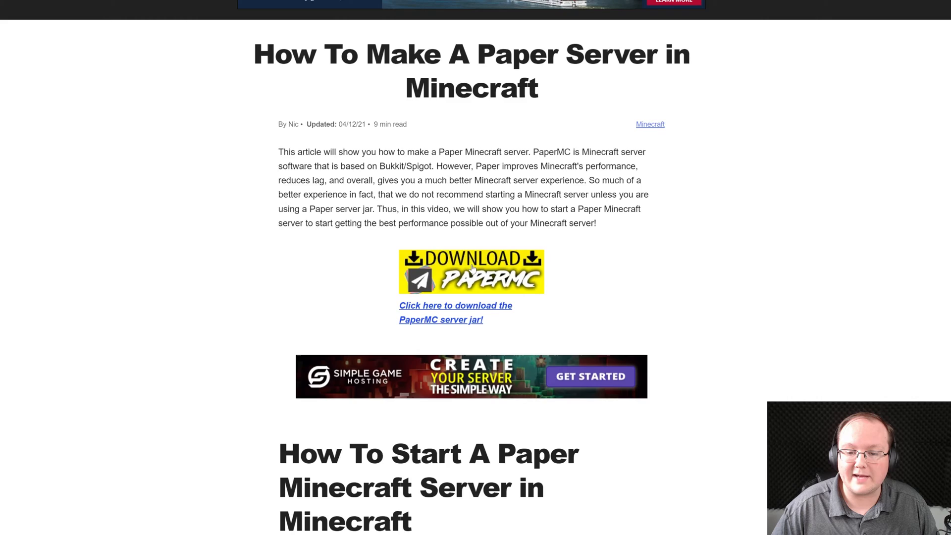
{"action": "left_click", "coordinate": [470, 271]}
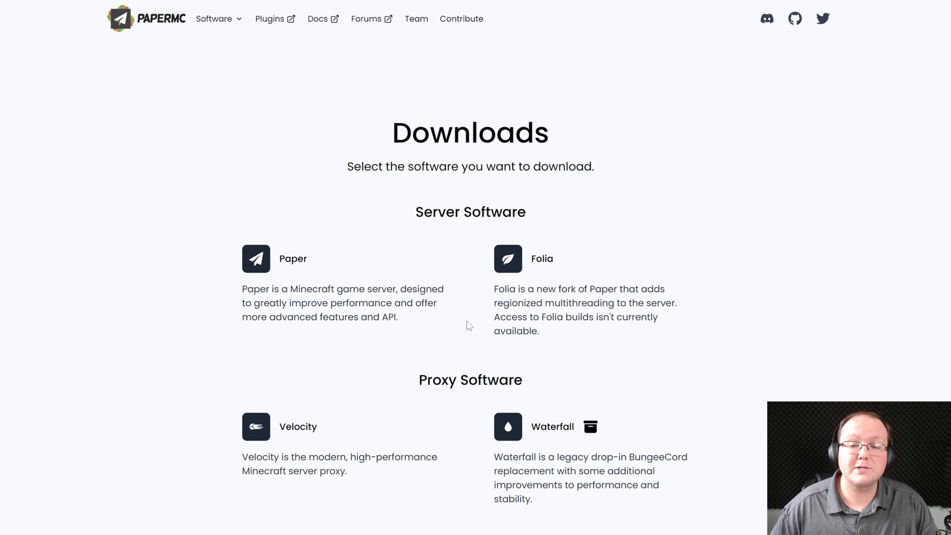
{"action": "left_click", "coordinate": [256, 259]}
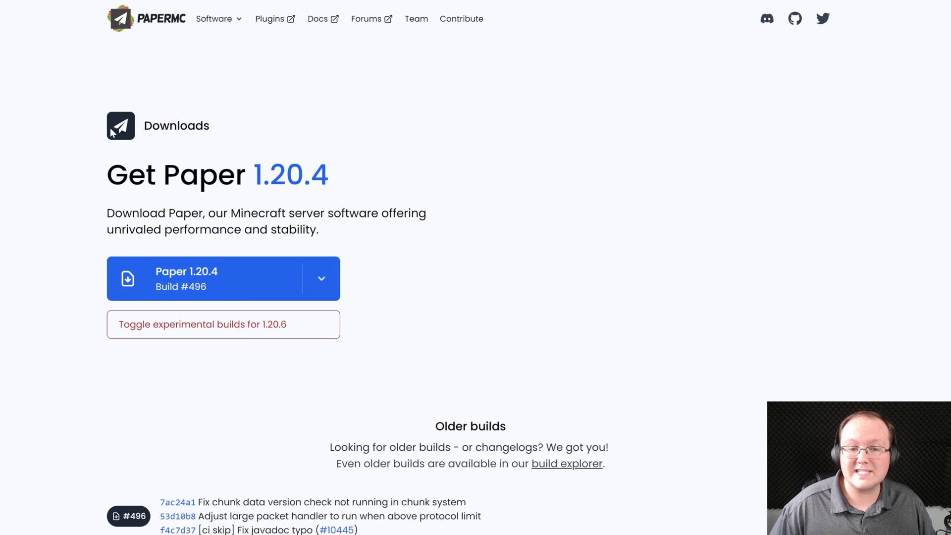
{"action": "mouse_move", "coordinate": [209, 330]}
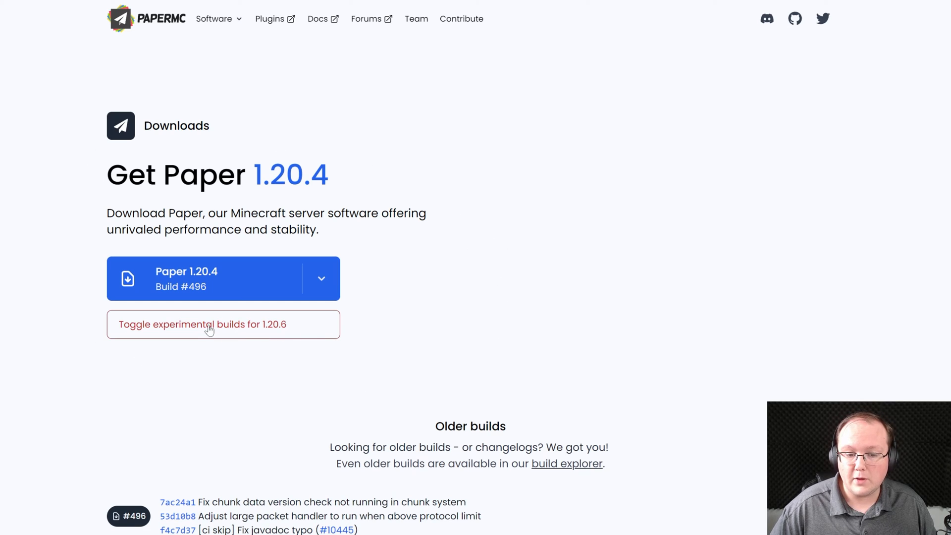
{"action": "left_click", "coordinate": [199, 324]}
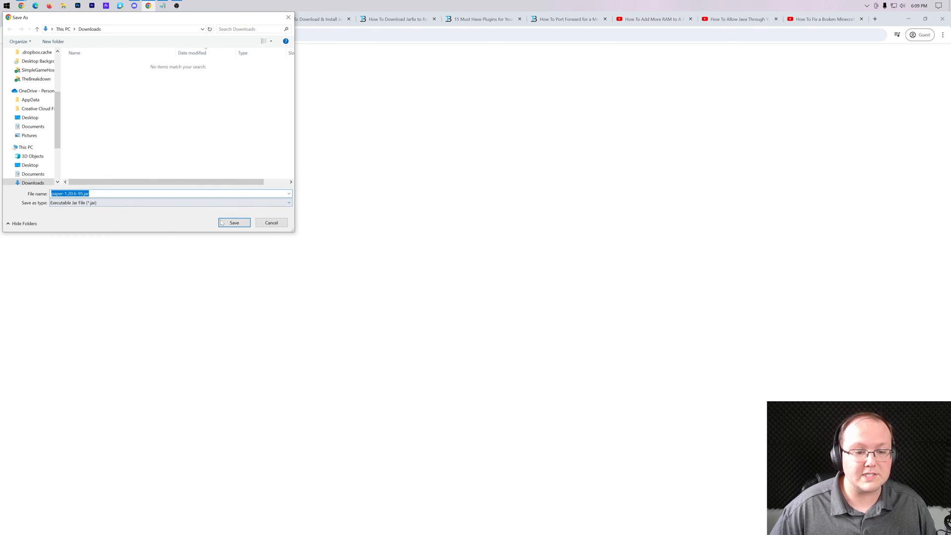
{"action": "left_click", "coordinate": [234, 222]}
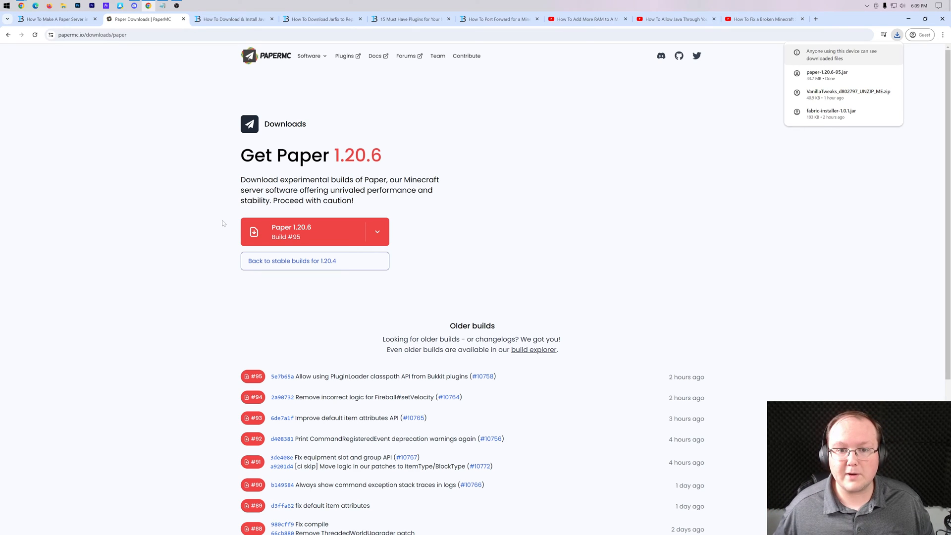
Pick Forge in the Version selector and confirm installing Forge 1.20.2
{"action": "left_click", "coordinate": [896, 34]}
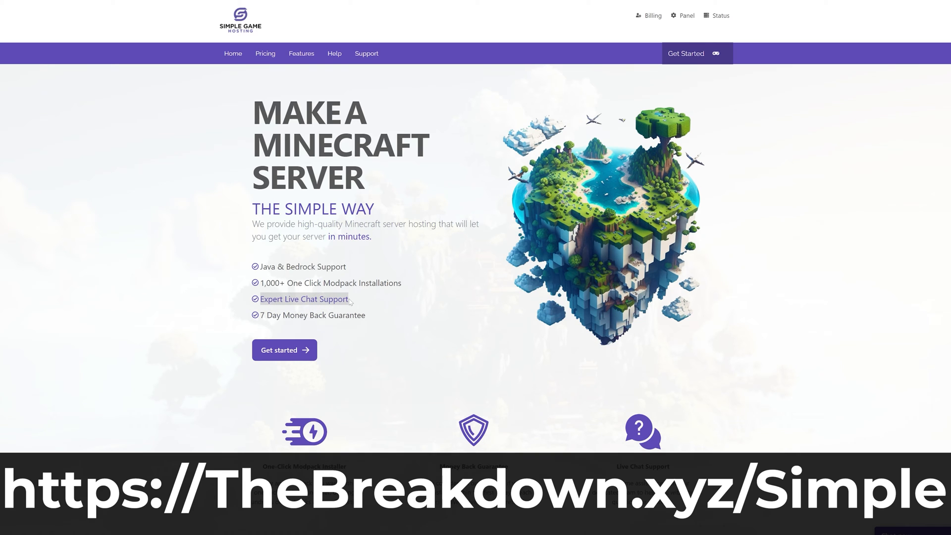
{"action": "scroll", "scroll_direction": "down", "scroll_amount": 3}
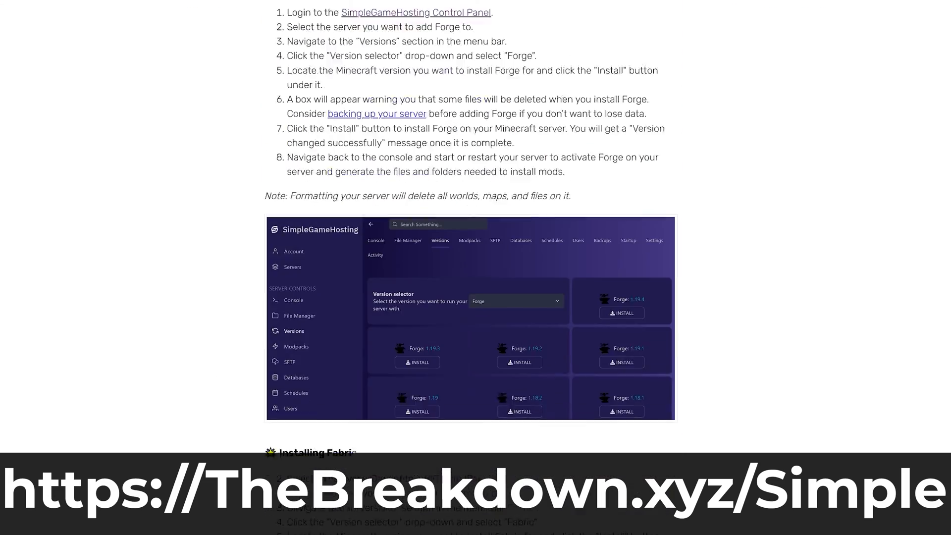
{"action": "left_click", "coordinate": [461, 159]}
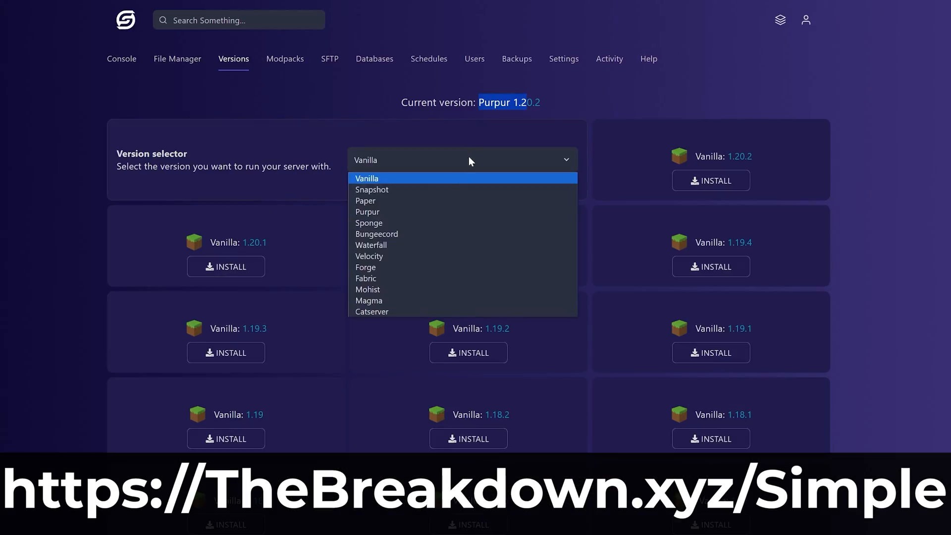
{"action": "left_click", "coordinate": [365, 267]}
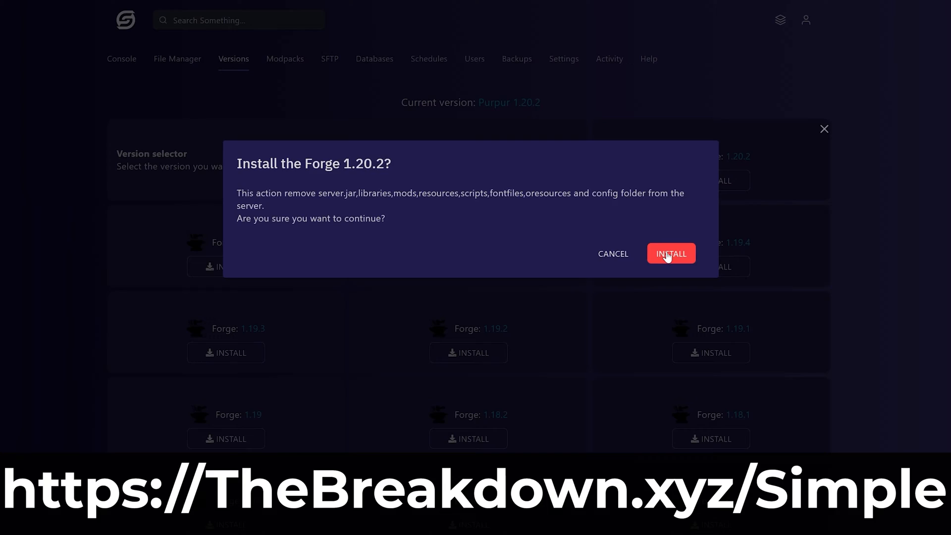
{"action": "left_click", "coordinate": [671, 253]}
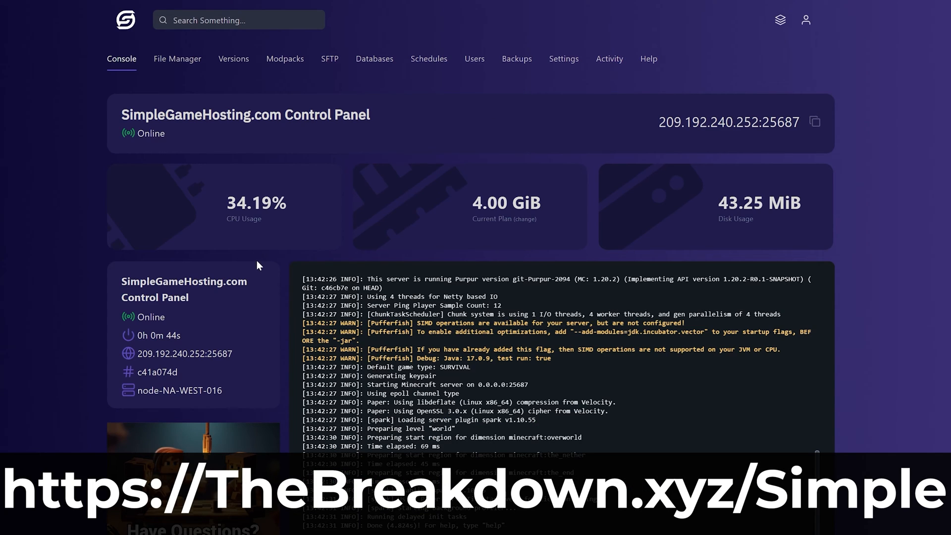
{"action": "mouse_move", "coordinate": [630, 111]}
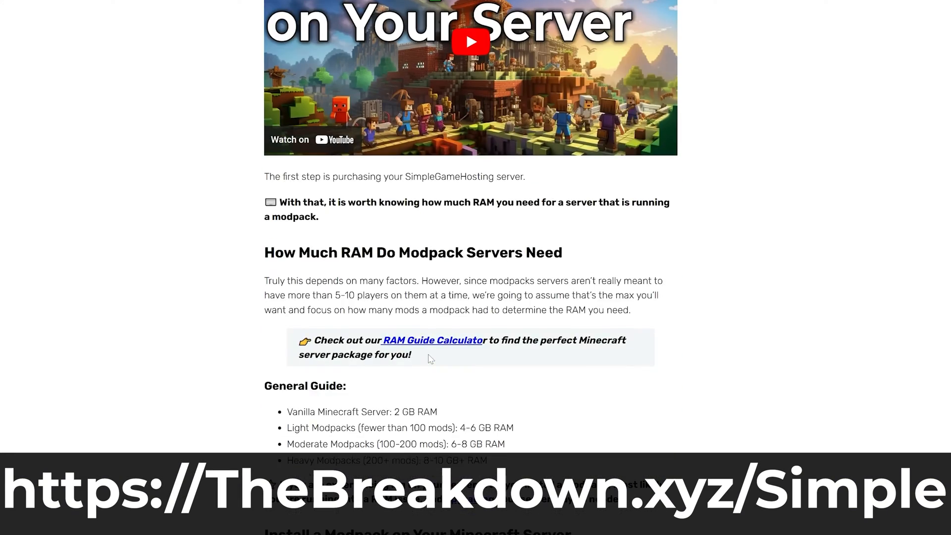
Create a 'Paper Minecraft' folder on the desktop and open Downloads for the Paper jar
{"action": "left_click", "coordinate": [143, 19]}
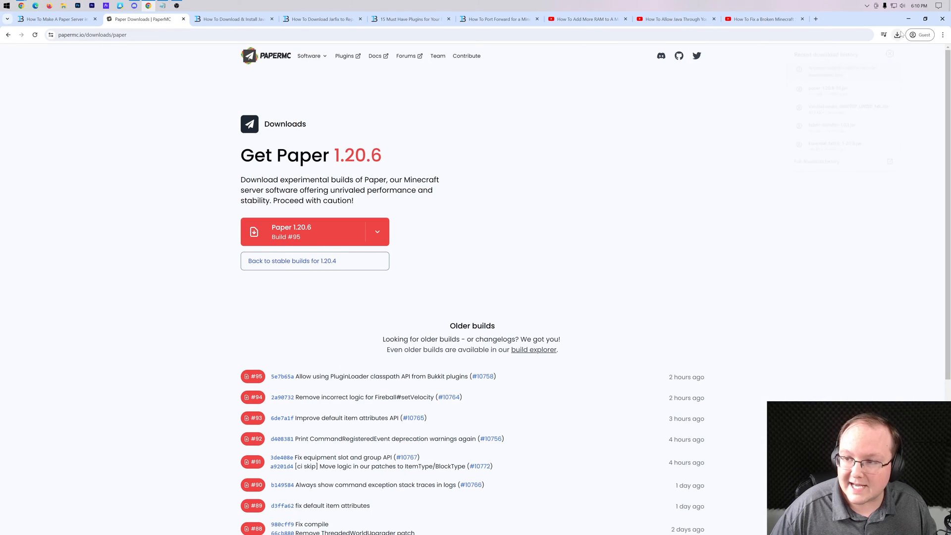
{"action": "left_click", "coordinate": [896, 35]}
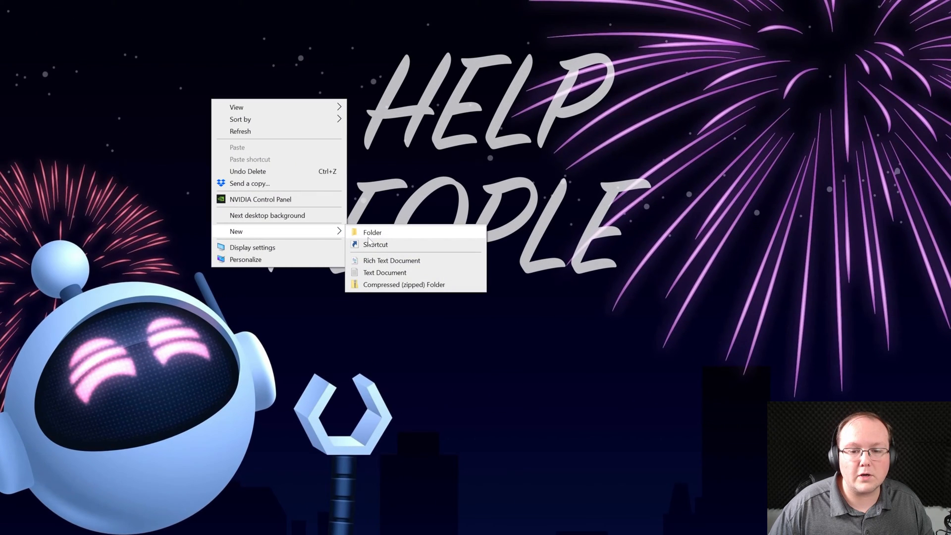
{"action": "left_click", "coordinate": [372, 232]}
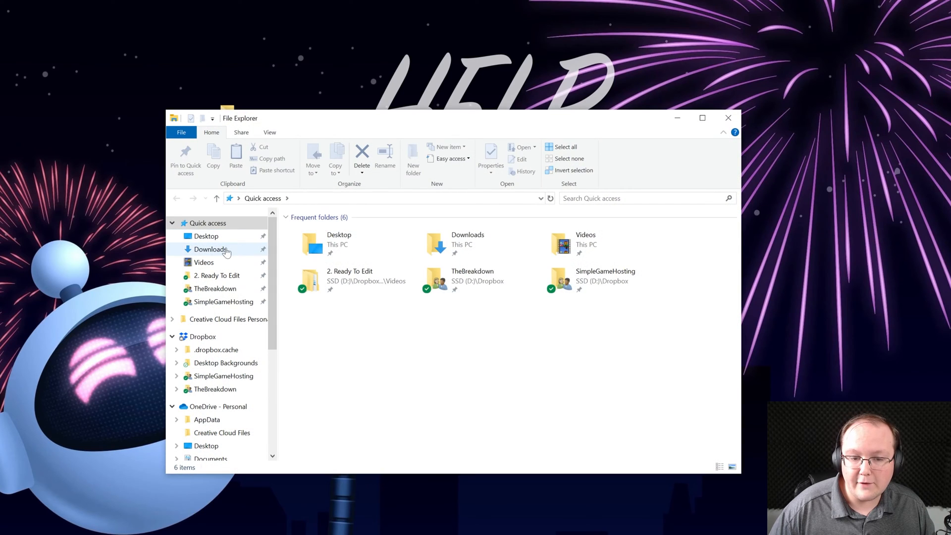
{"action": "left_click", "coordinate": [210, 249]}
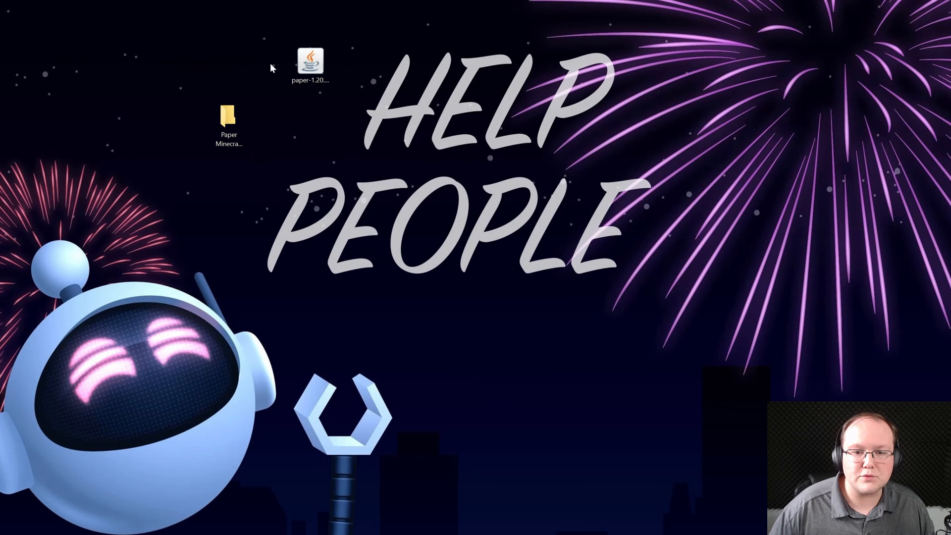
Open the 'Paper Minecraft Server' folder and rename the Paper jar to paper.jar
{"action": "double_click", "coordinate": [228, 117]}
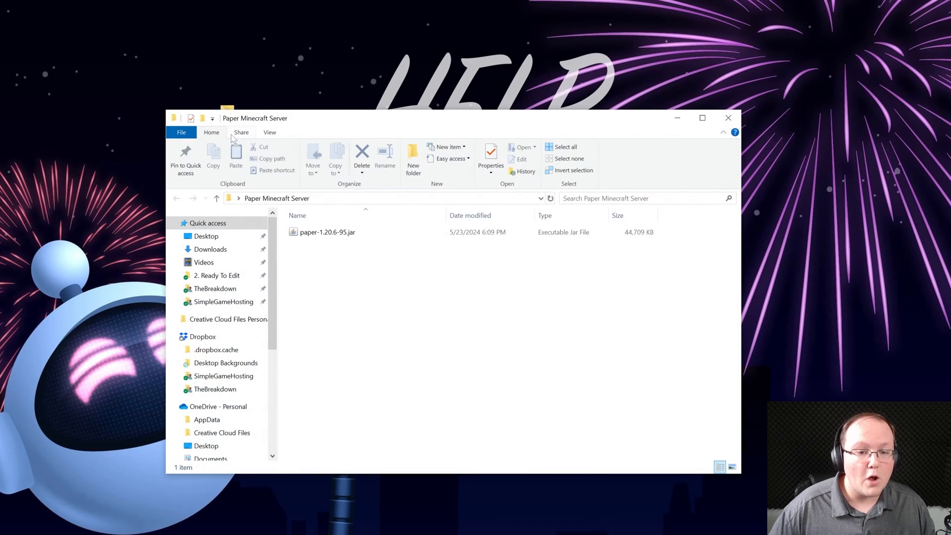
{"action": "mouse_move", "coordinate": [326, 254]}
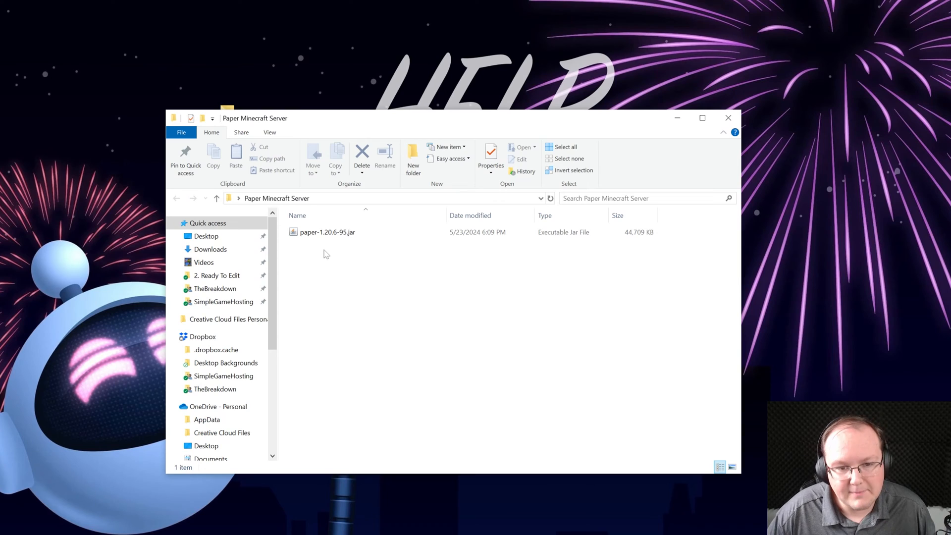
{"action": "mouse_move", "coordinate": [354, 243]}
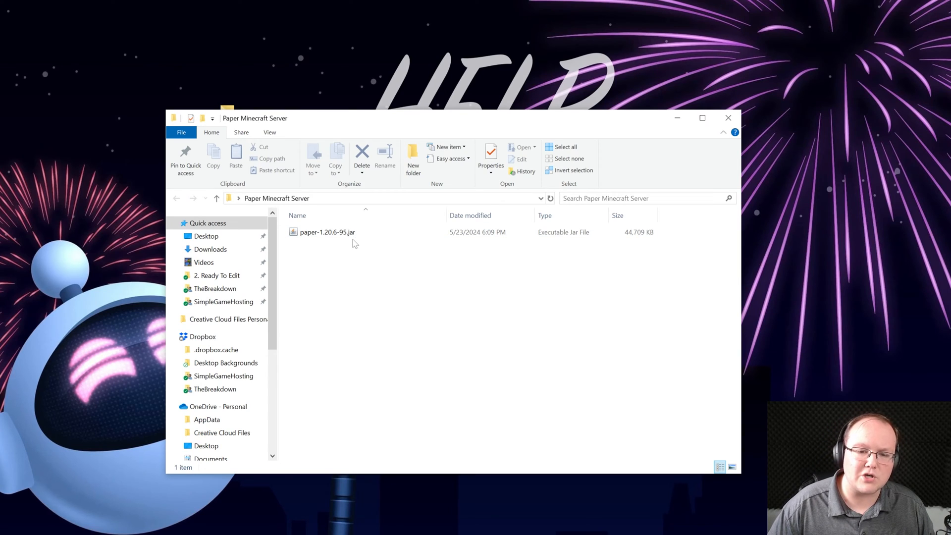
{"action": "left_click", "coordinate": [269, 133]}
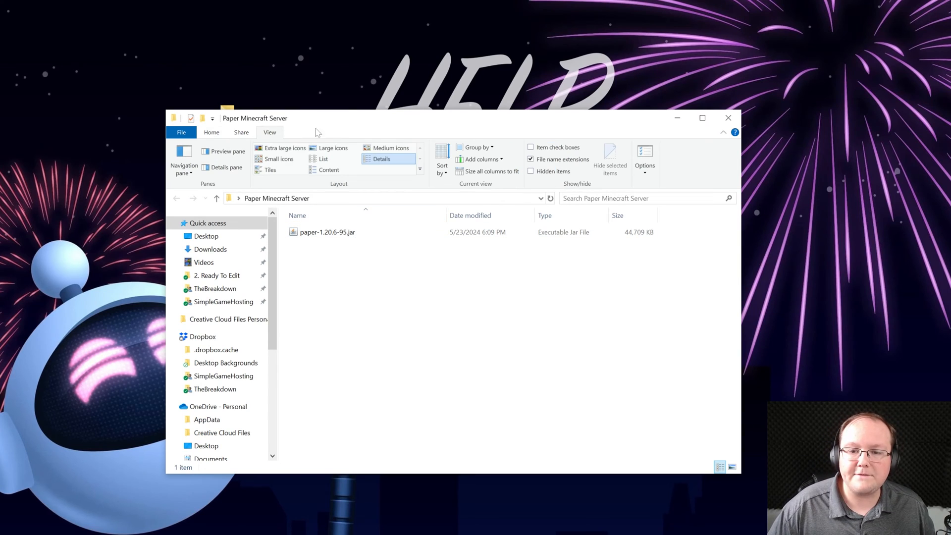
{"action": "mouse_move", "coordinate": [551, 168]}
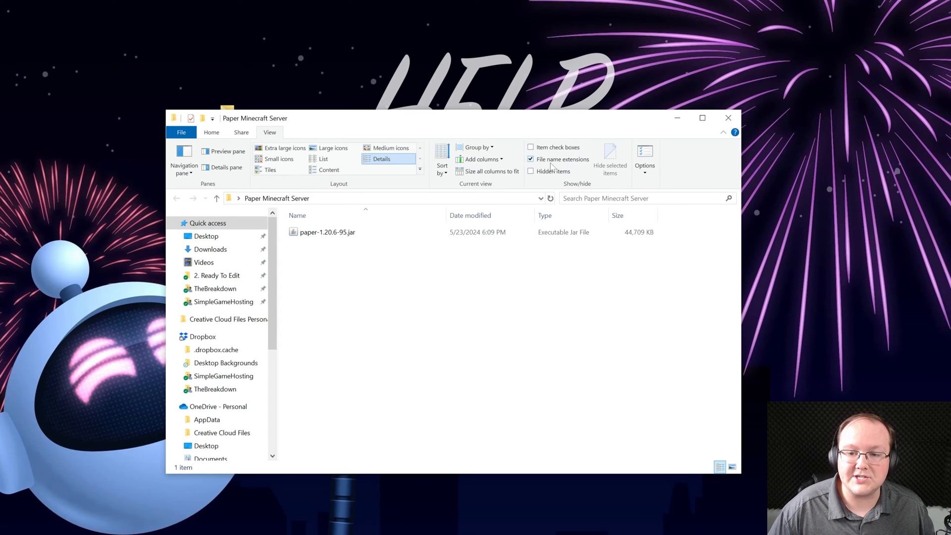
{"action": "left_click", "coordinate": [211, 132]}
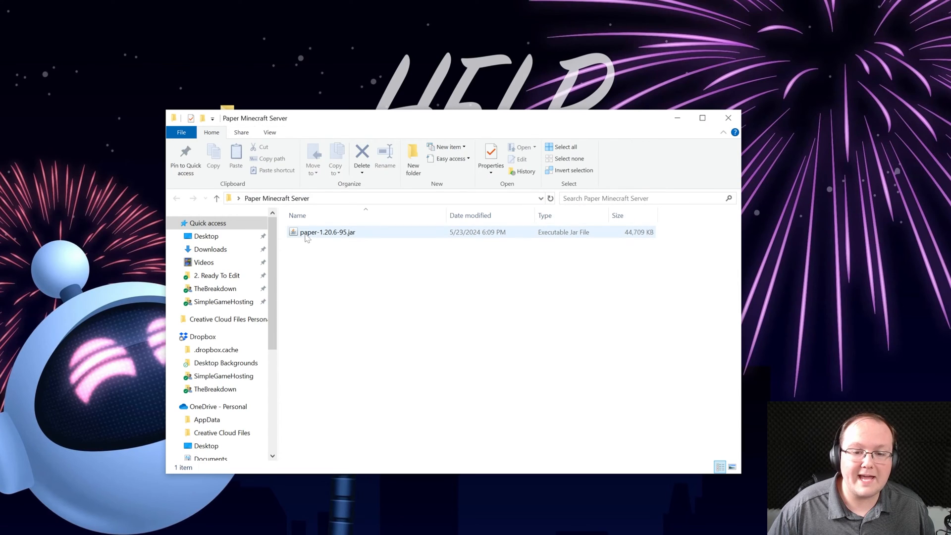
{"action": "right_click", "coordinate": [327, 232]}
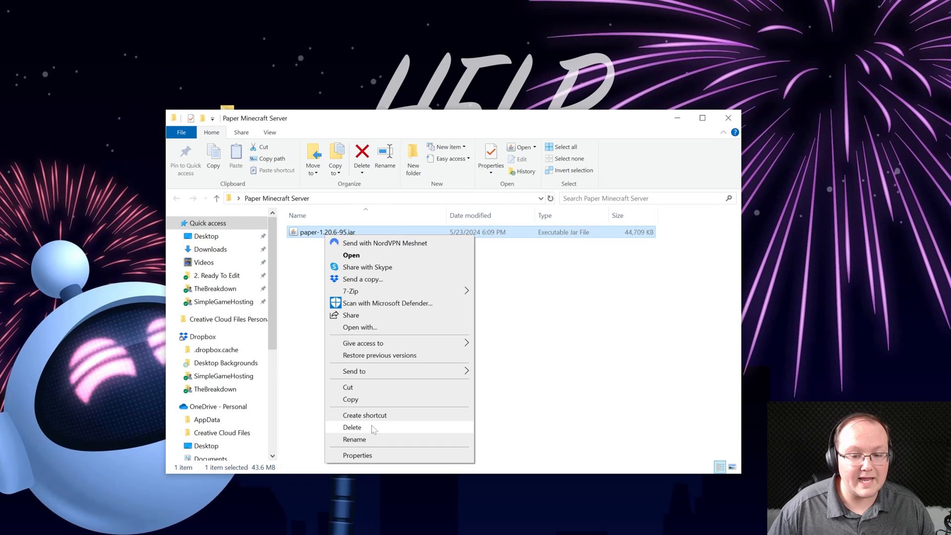
{"action": "left_click", "coordinate": [354, 440]}
{"action": "type", "text": "paper"}
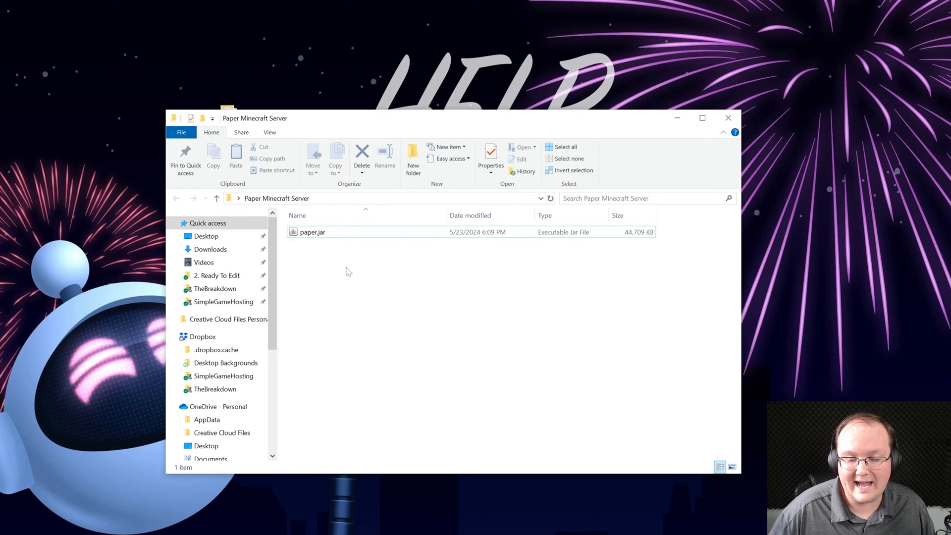
{"action": "mouse_move", "coordinate": [315, 280]}
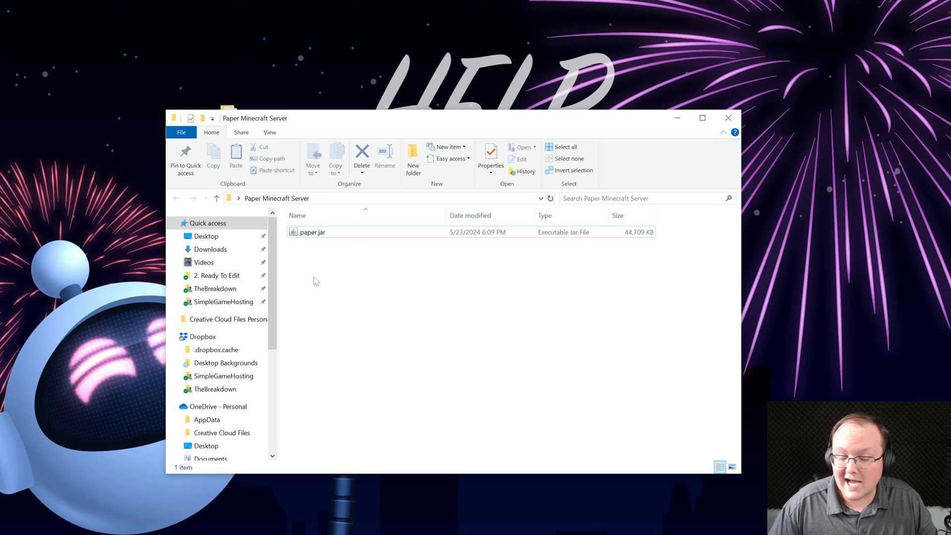
Create a text document containing 'java -Xms128M -Xmx4096M -jar paper.jar nogui' and PAUSE
{"action": "right_click", "coordinate": [315, 281]}
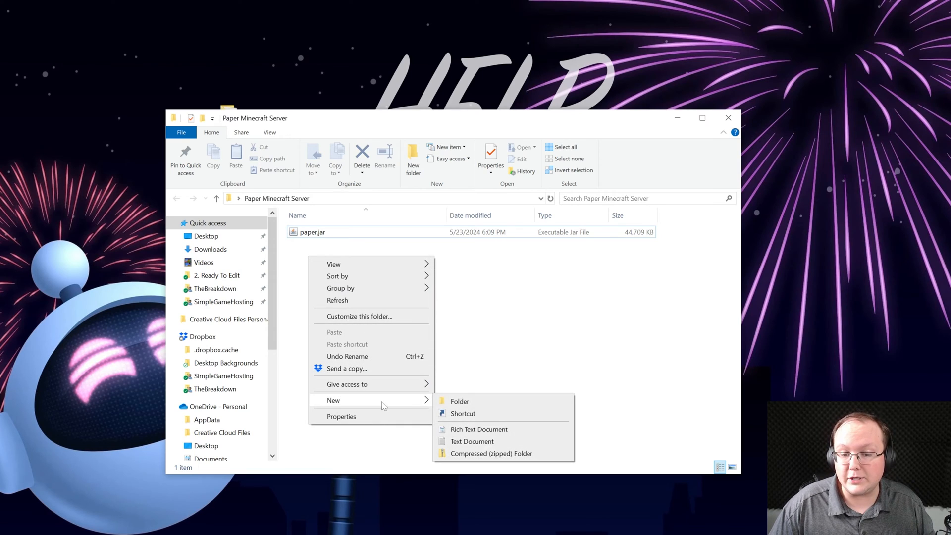
{"action": "left_click", "coordinate": [472, 440]}
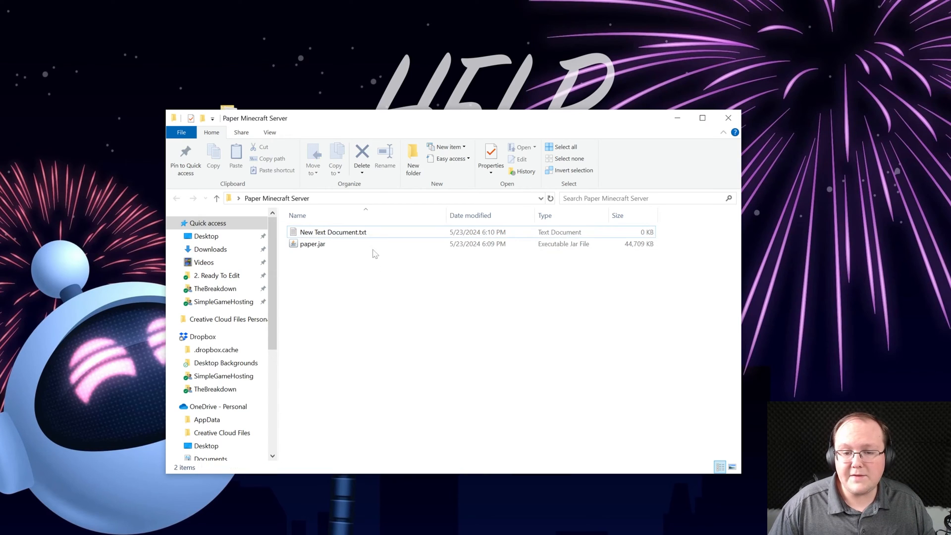
{"action": "double_click", "coordinate": [332, 231]}
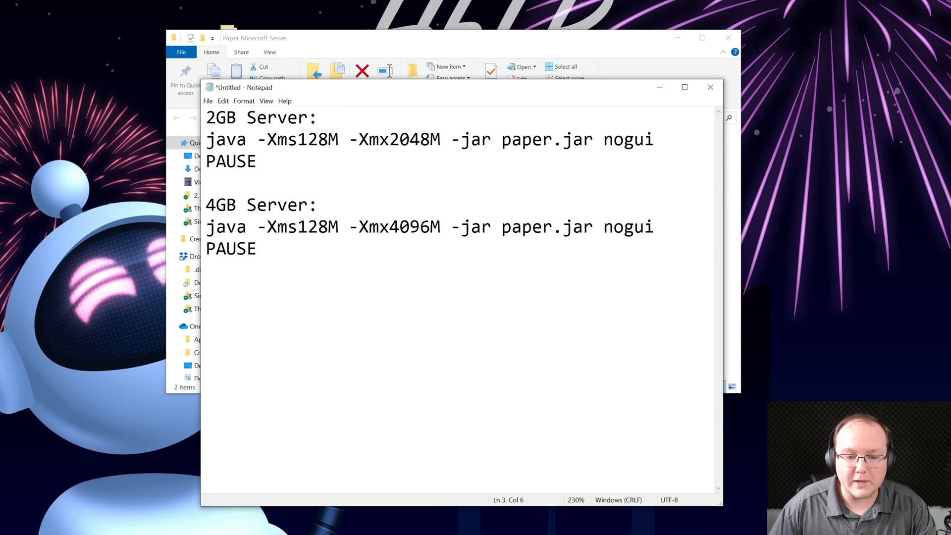
{"action": "left_click_drag", "start_coordinate": [205, 226], "coordinate": [256, 249]}
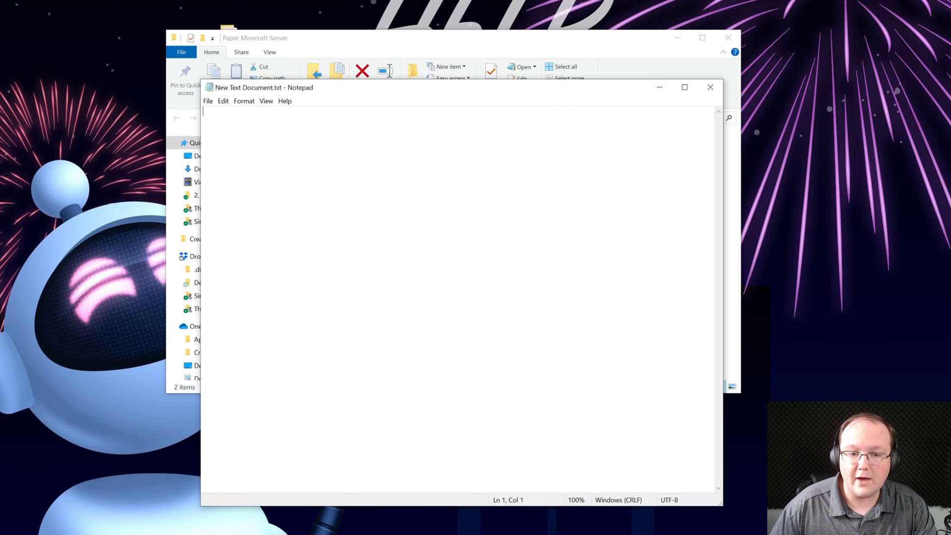
{"action": "type", "text": "java -Xms128M -Xmx4096M -jar paper.jar nogui"}
{"action": "type", "text": "PAUSE"}
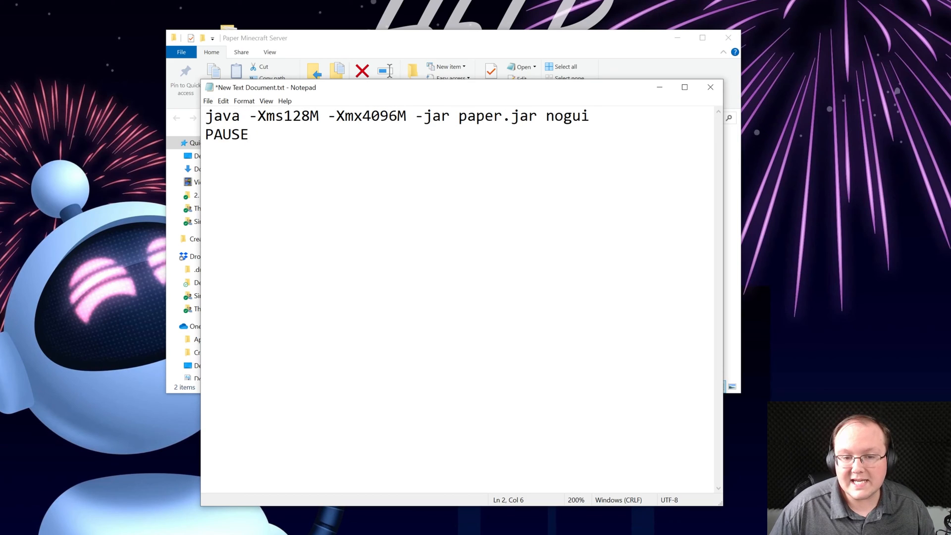
{"action": "left_click", "coordinate": [408, 116]}
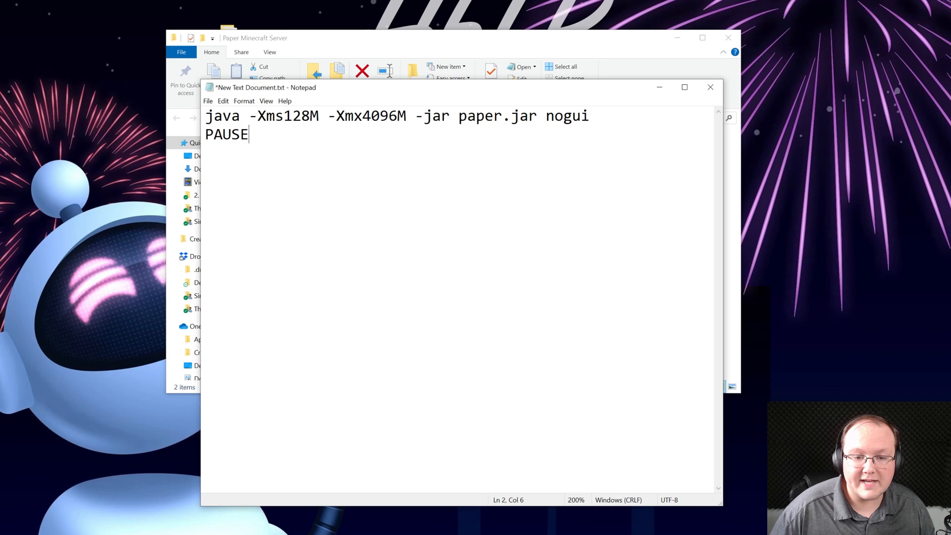
Save the document as run.bat in the server folder and close Notepad
{"action": "left_click", "coordinate": [208, 100]}
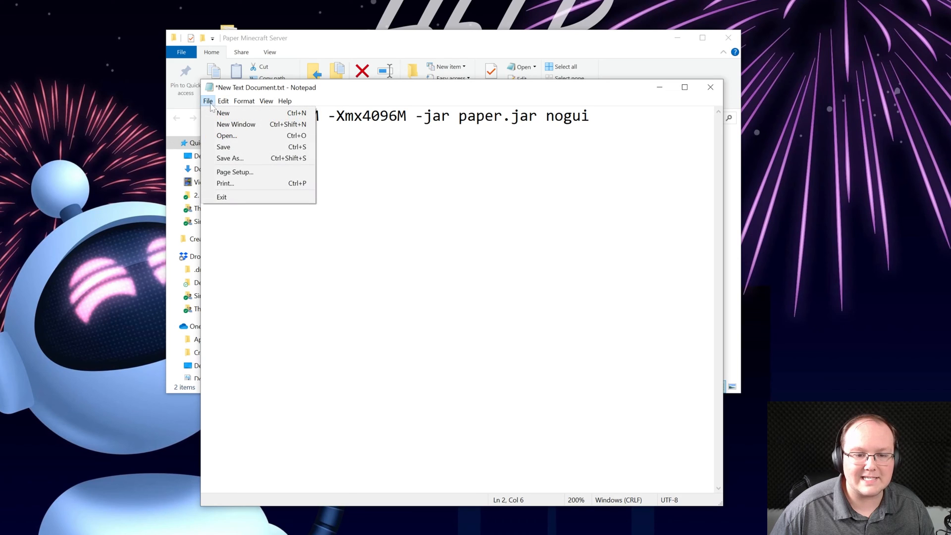
{"action": "left_click", "coordinate": [229, 159]}
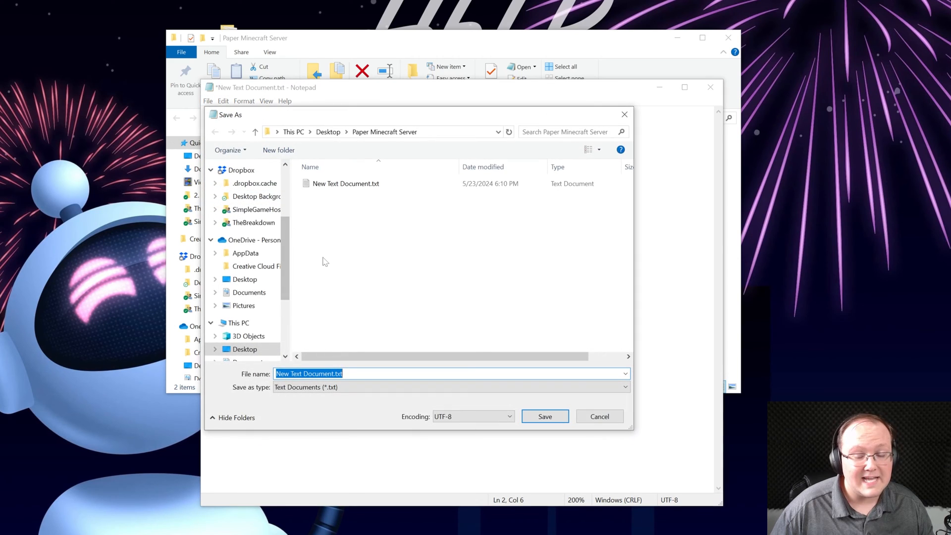
{"action": "type", "text": "run."}
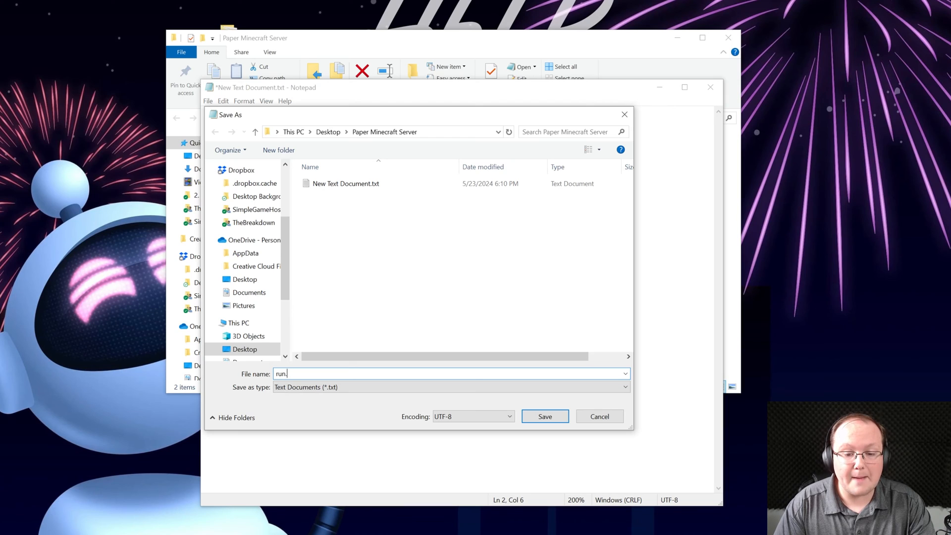
{"action": "type", "text": "bat"}
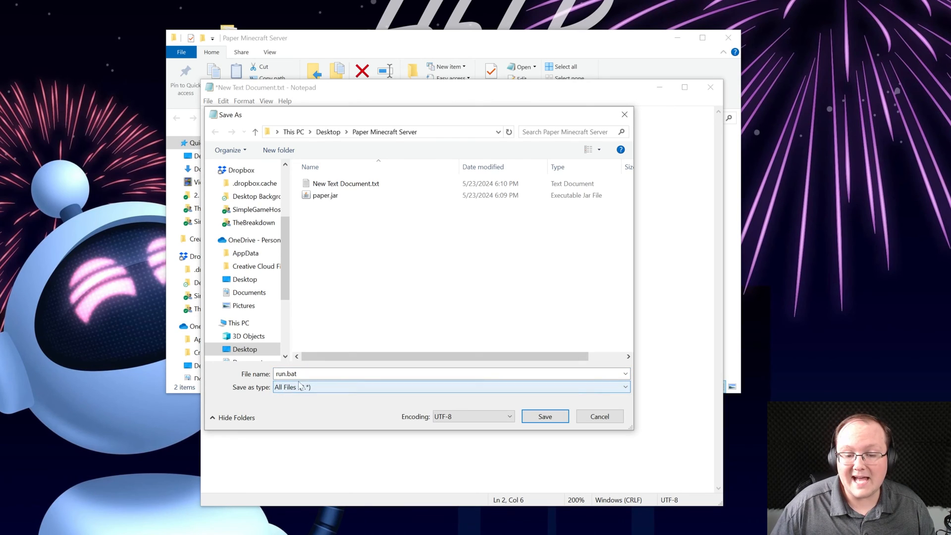
{"action": "left_click", "coordinate": [543, 416]}
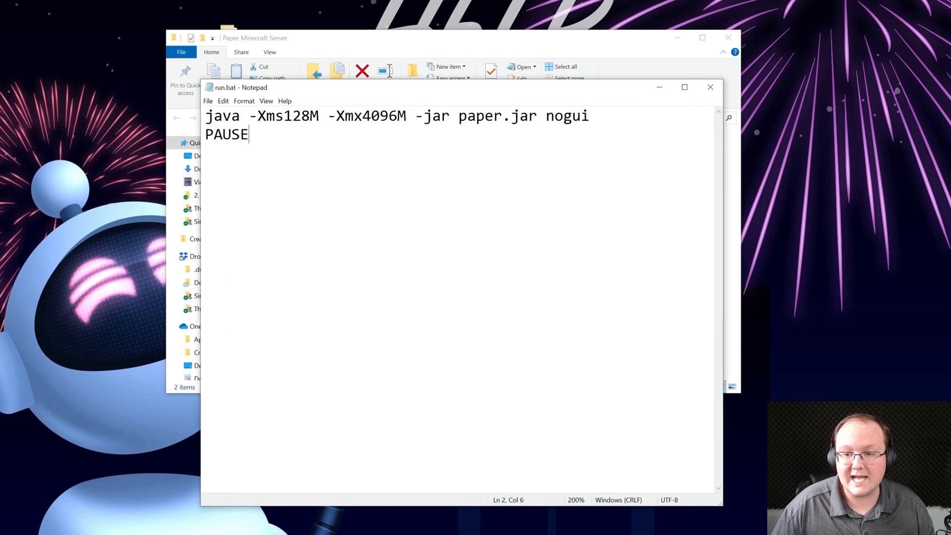
{"action": "left_click", "coordinate": [710, 87]}
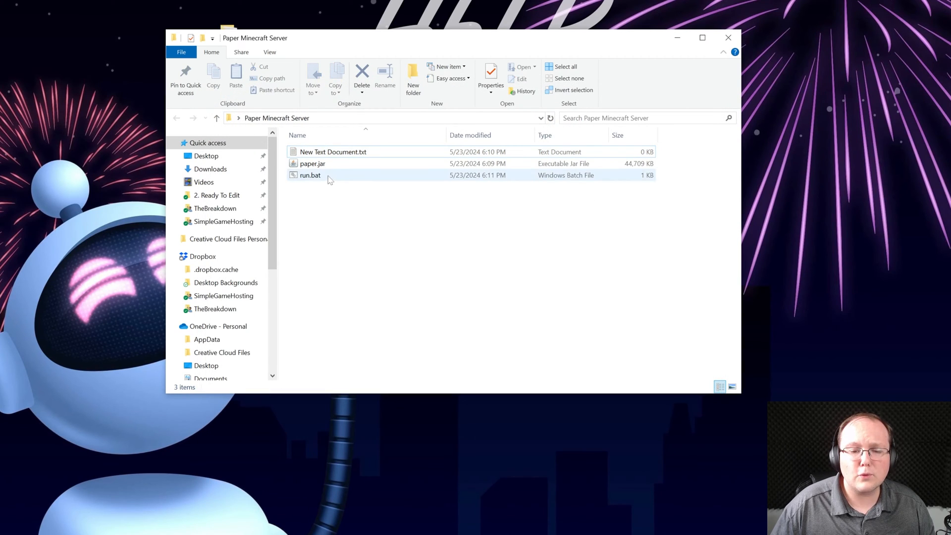
{"action": "left_click", "coordinate": [310, 175]}
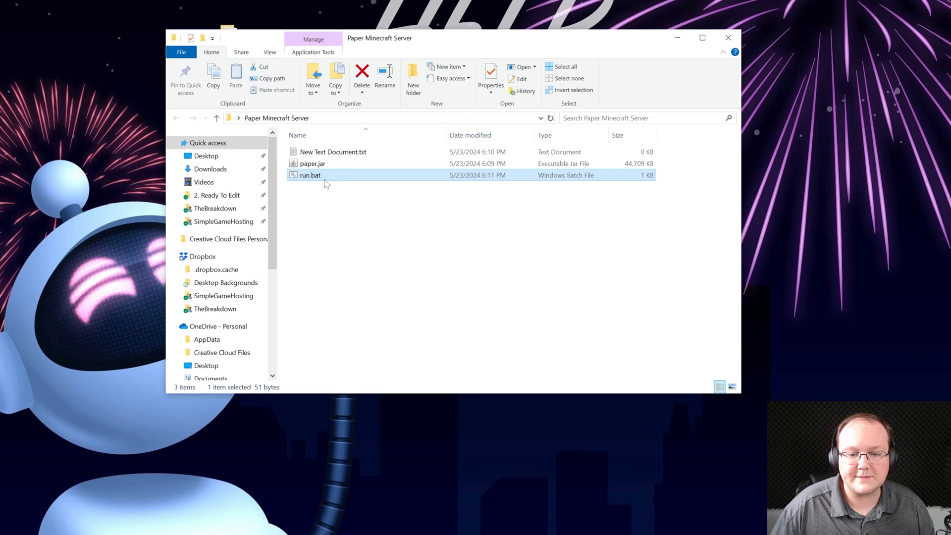
Launch run.bat to start the Paper server for its first run
{"action": "double_click", "coordinate": [311, 176]}
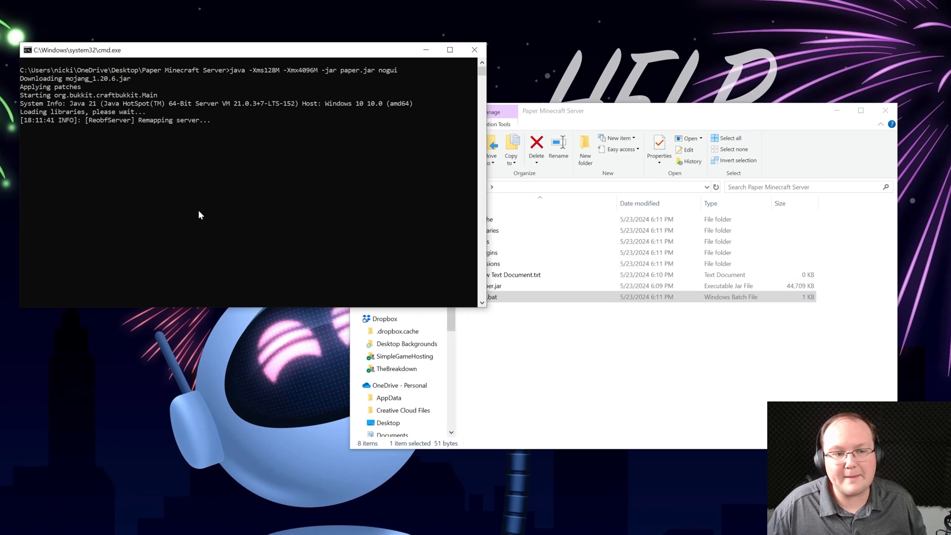
{"action": "mouse_move", "coordinate": [254, 176]}
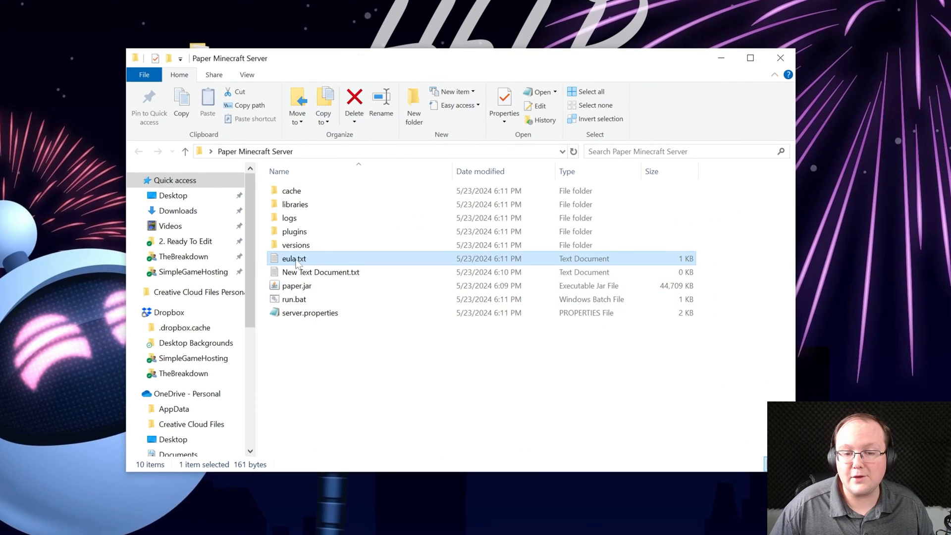
Set eula.txt to eula=true, save it, and close Notepad
{"action": "double_click", "coordinate": [294, 258]}
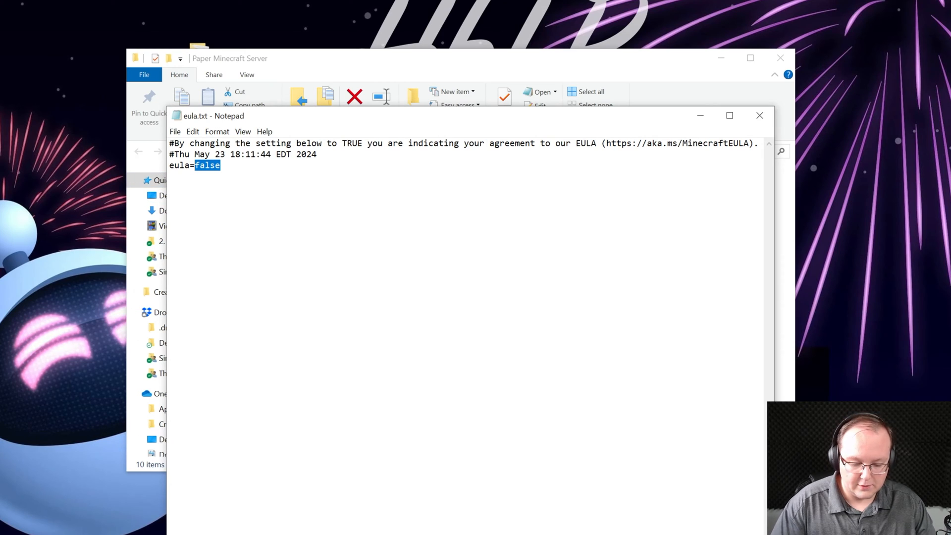
{"action": "type", "text": "true"}
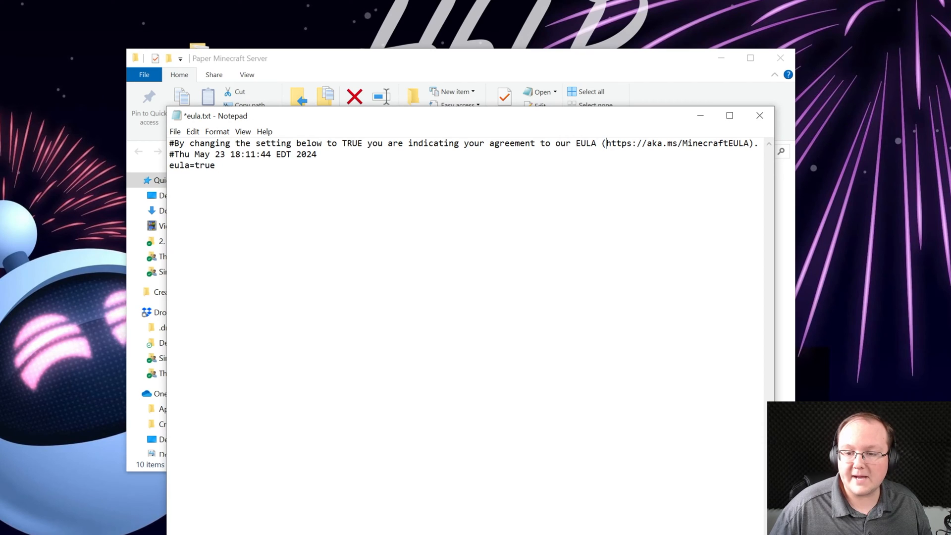
{"action": "left_click", "coordinate": [176, 132]}
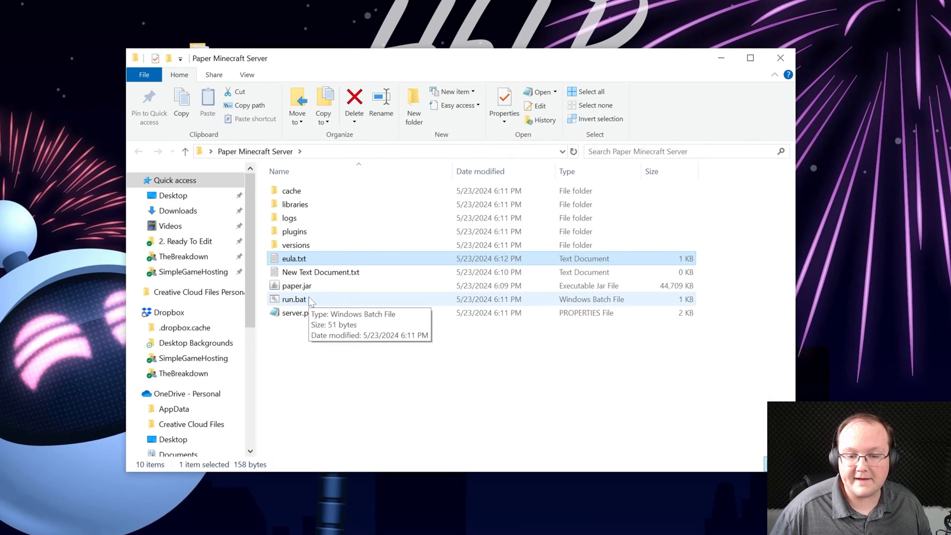
Relaunch run.bat to start the Paper server with the EULA accepted
{"action": "double_click", "coordinate": [294, 299]}
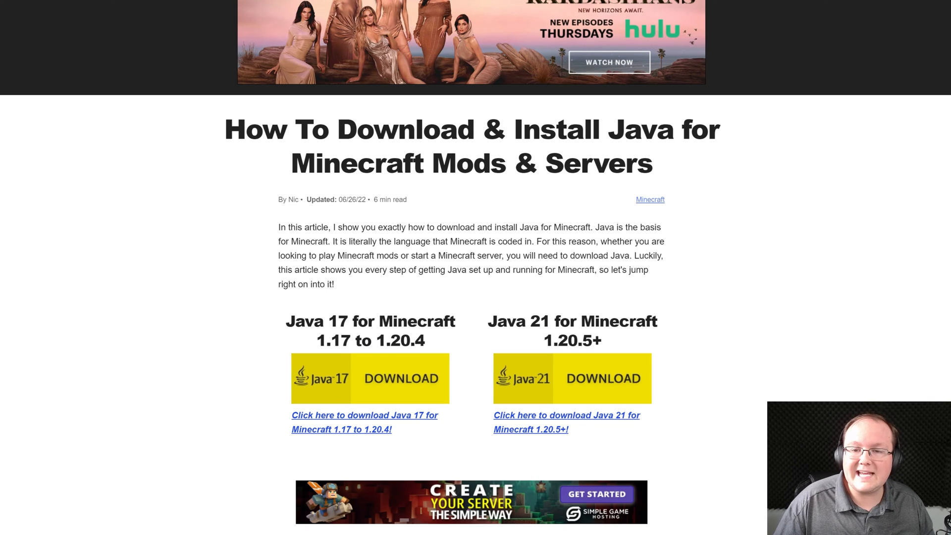
Scroll through The Breakdown's guide looking for the must-have plugins article
{"action": "scroll", "scroll_direction": "down", "scroll_amount": 3}
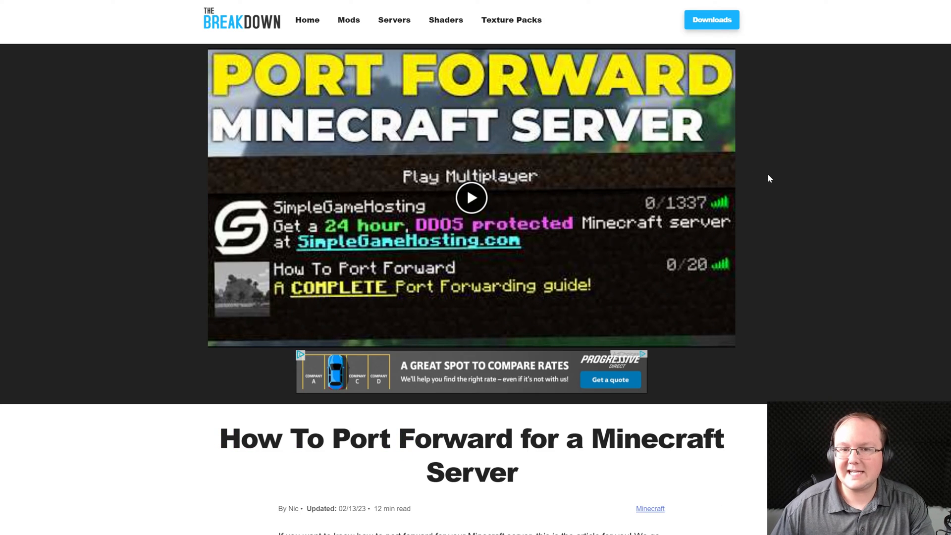
{"action": "scroll", "scroll_direction": "down", "scroll_amount": 3}
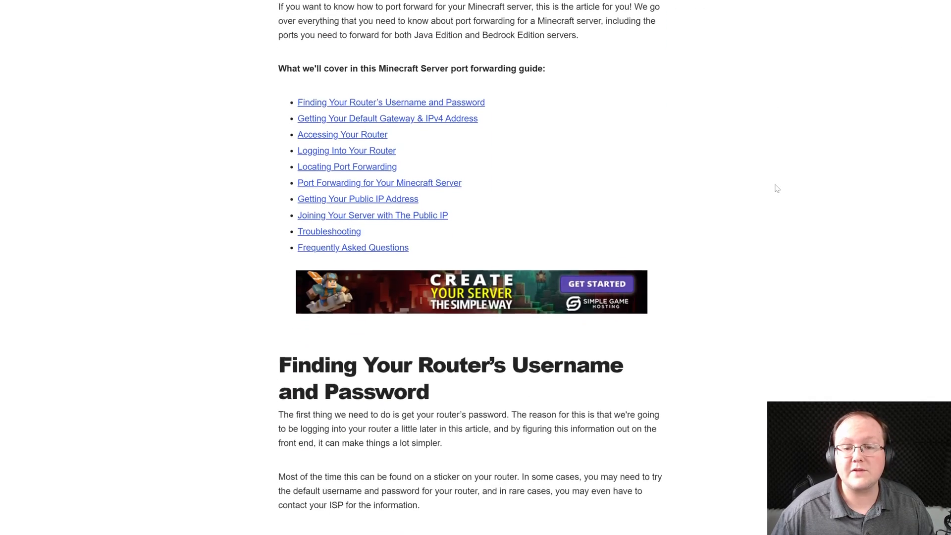
{"action": "scroll", "scroll_direction": "down", "scroll_amount": 3}
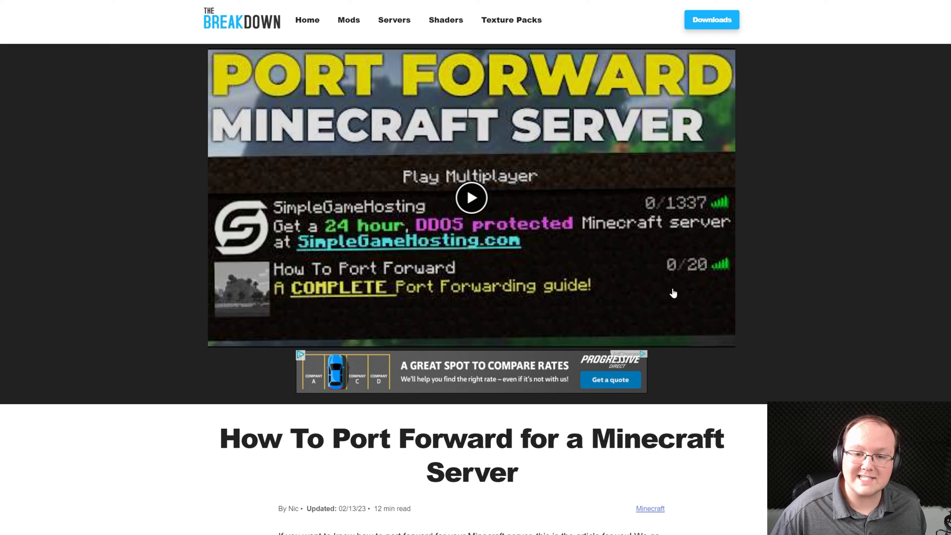
{"action": "mouse_move", "coordinate": [925, 256]}
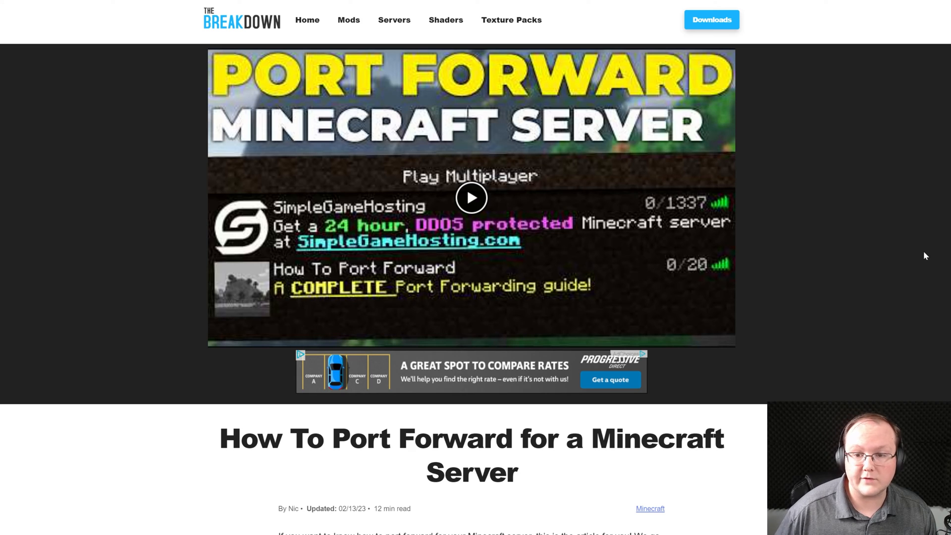
{"action": "mouse_move", "coordinate": [678, 187]}
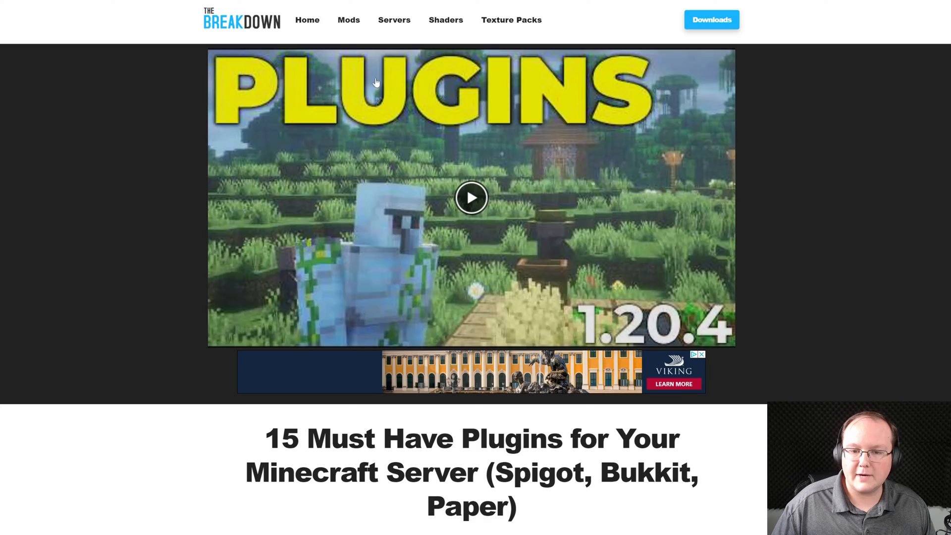
Open WorldEdit's dev.bukkit.org project and its files list headed by WorldEdit 7.3.2
{"action": "scroll", "scroll_direction": "down", "scroll_amount": 3}
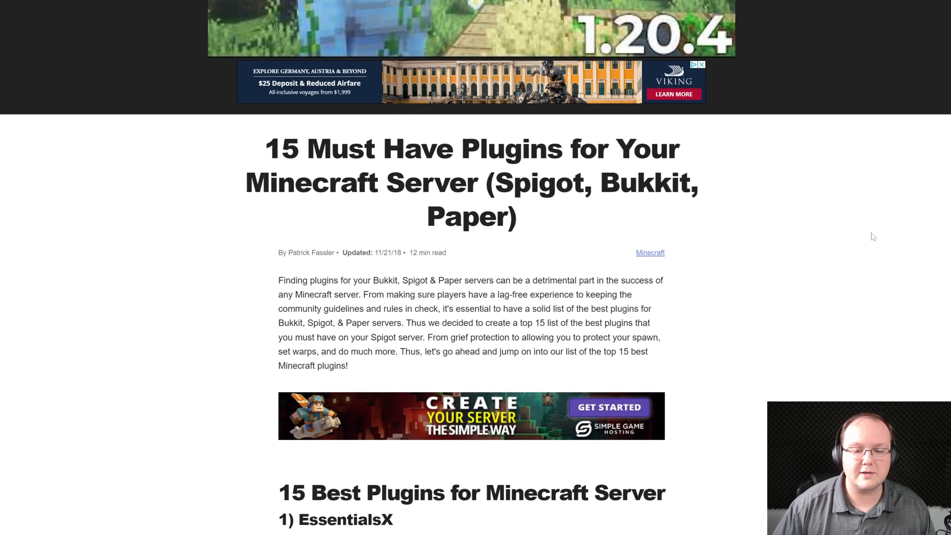
{"action": "scroll", "scroll_direction": "down", "scroll_amount": 3}
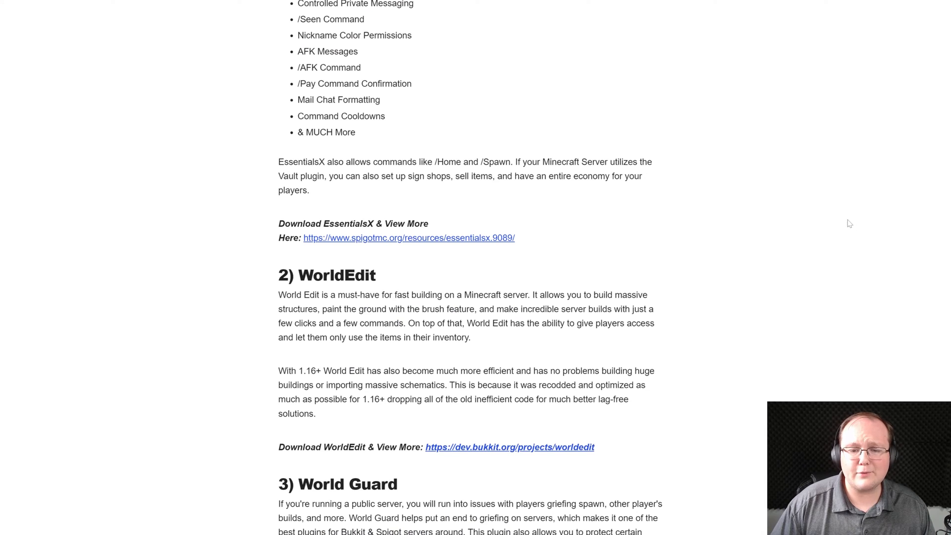
{"action": "scroll", "scroll_direction": "down", "scroll_amount": 3}
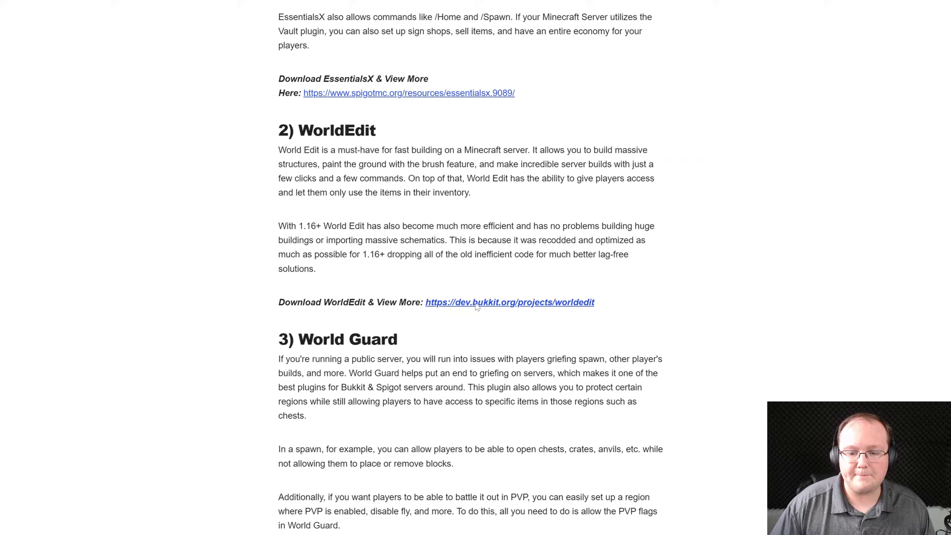
{"action": "left_click", "coordinate": [509, 302]}
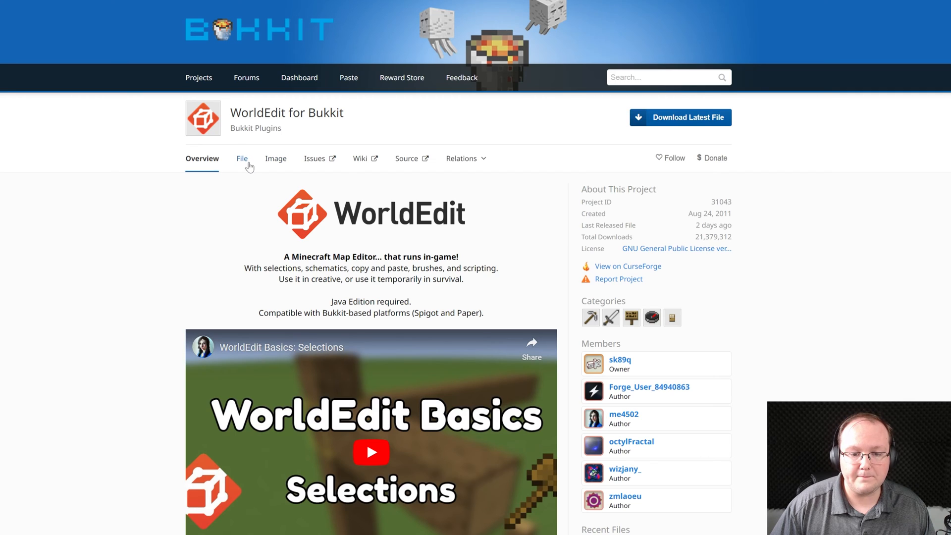
{"action": "left_click", "coordinate": [241, 158]}
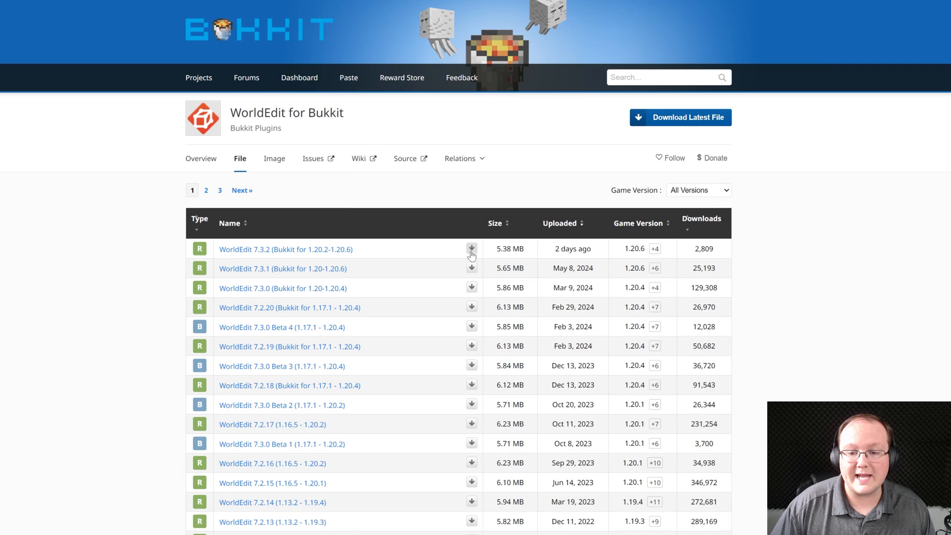
{"action": "mouse_move", "coordinate": [548, 282]}
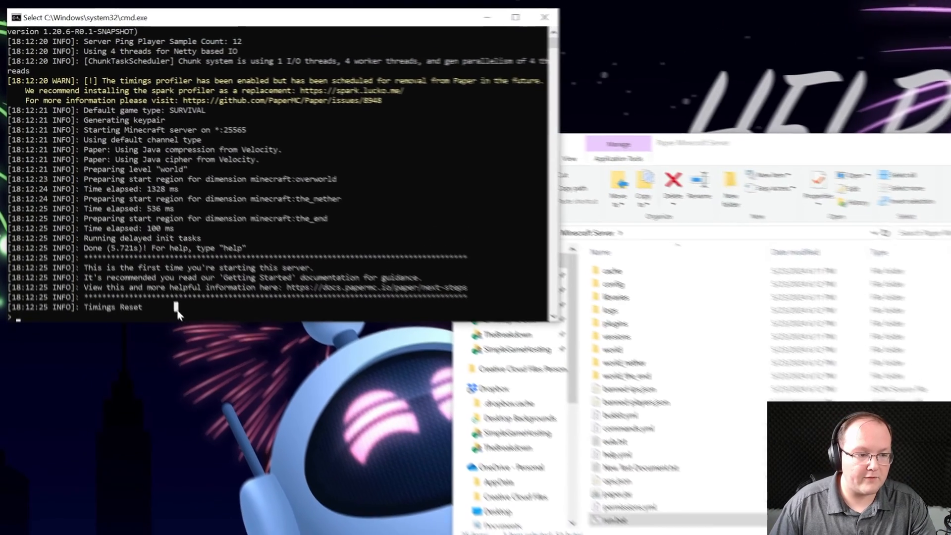
Stop the server, put the WorldEdit jar in plugins, and relaunch run.bat
{"action": "type", "text": "stop"}
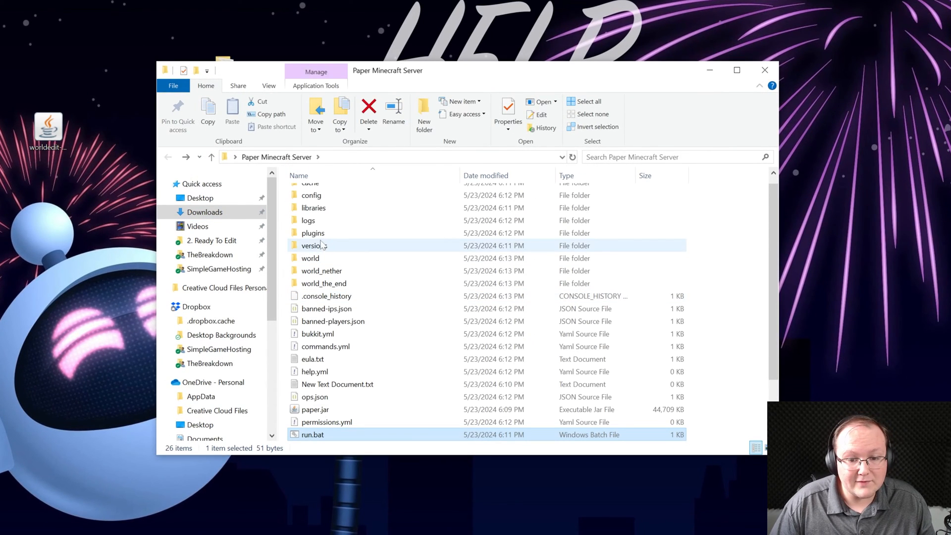
{"action": "double_click", "coordinate": [312, 233]}
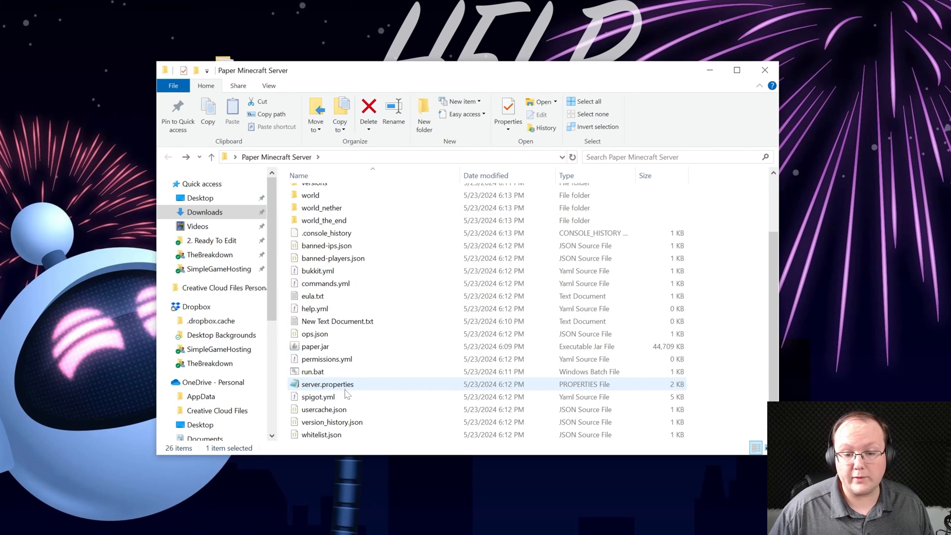
{"action": "double_click", "coordinate": [312, 371]}
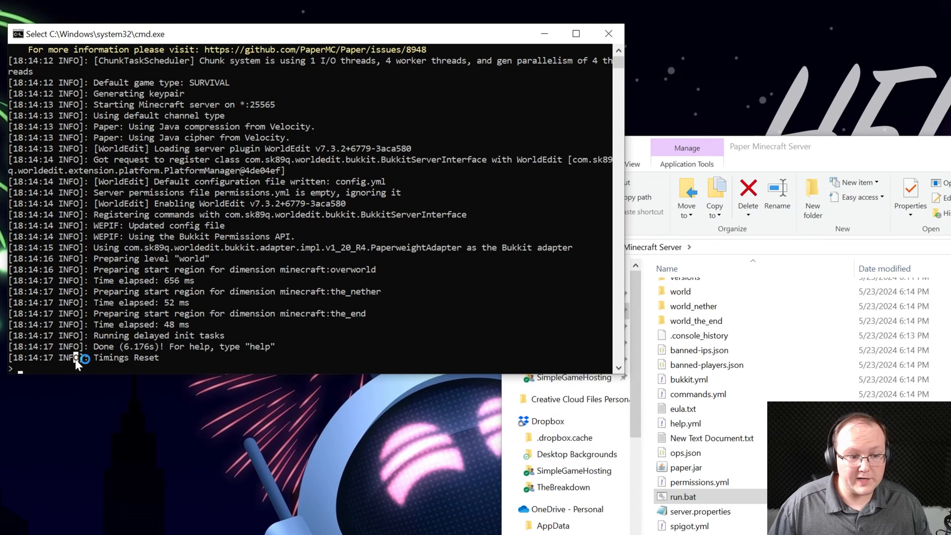
Run 'plugins' in the server console to confirm WorldEdit is listed
{"action": "type", "text": "plugins"}
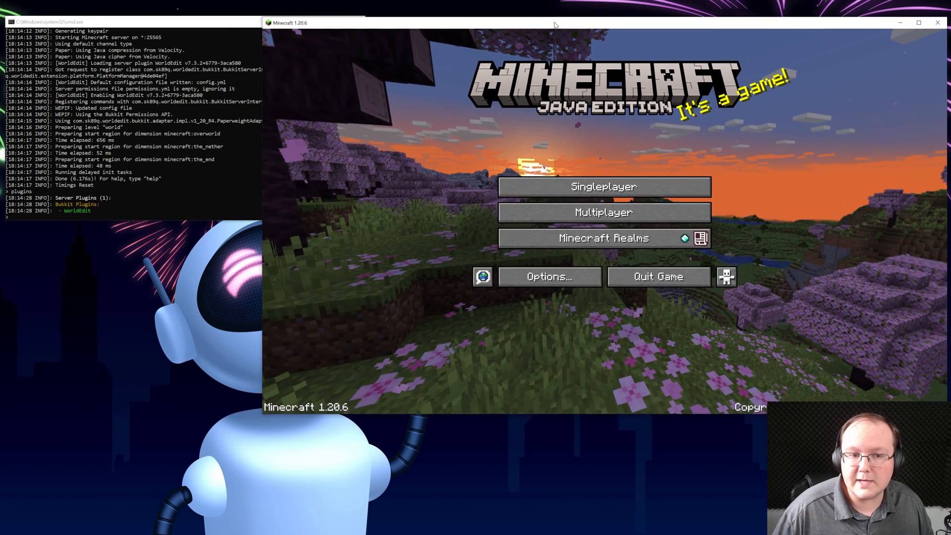
Add a multiplayer server 'Local Connection' at localhost and join it
{"action": "left_click", "coordinate": [603, 213]}
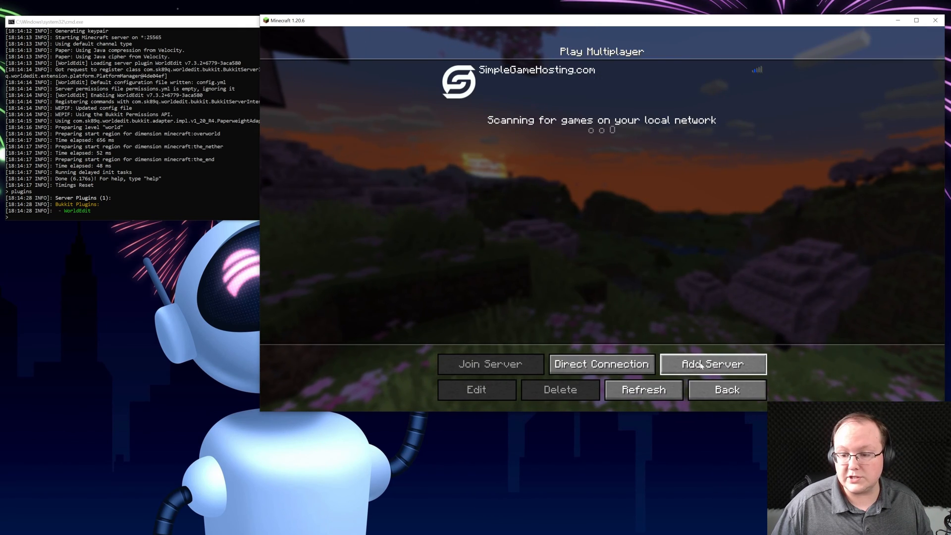
{"action": "left_click", "coordinate": [713, 364]}
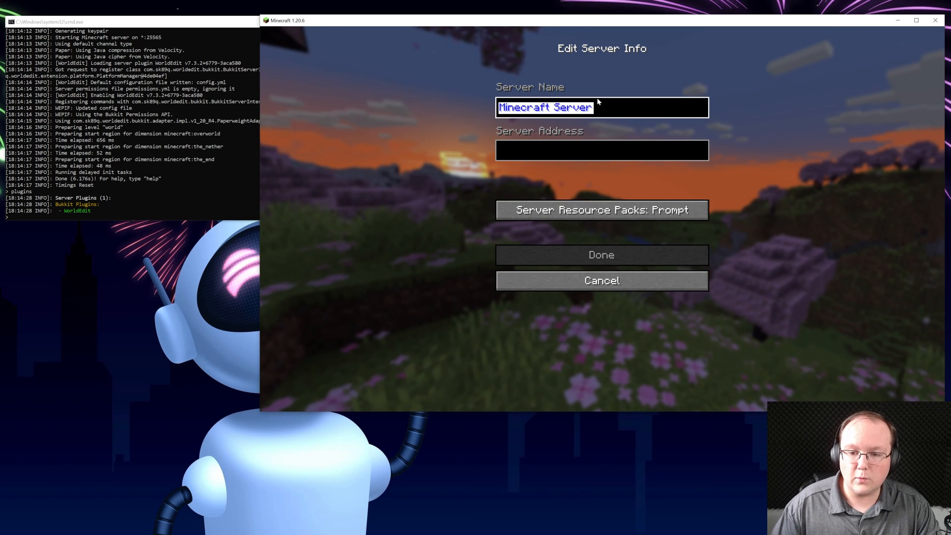
{"action": "type", "text": "Local Connection"}
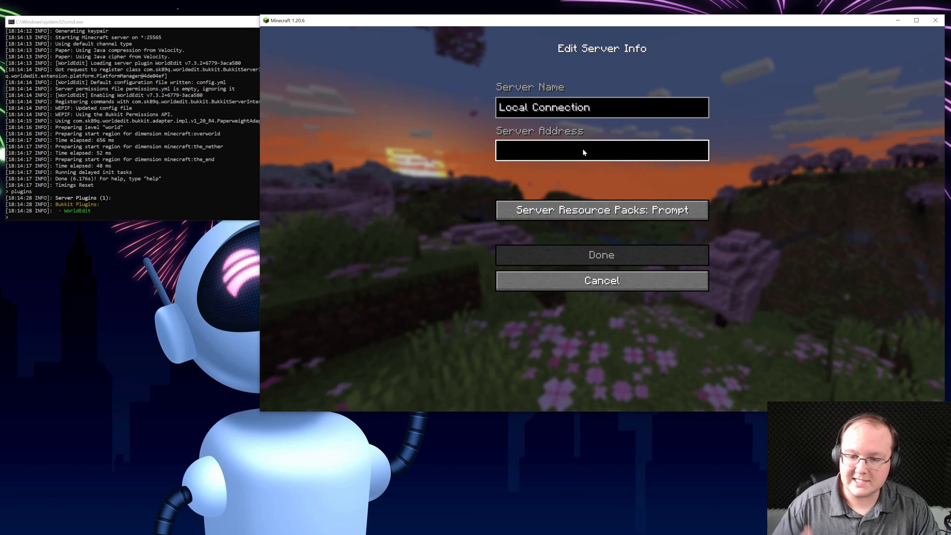
{"action": "type", "text": "localhost"}
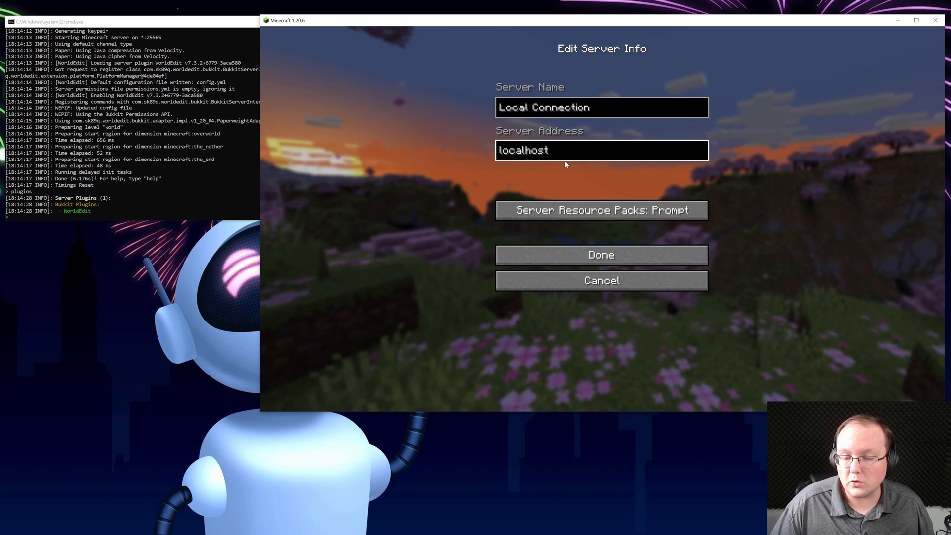
{"action": "left_click", "coordinate": [601, 254]}
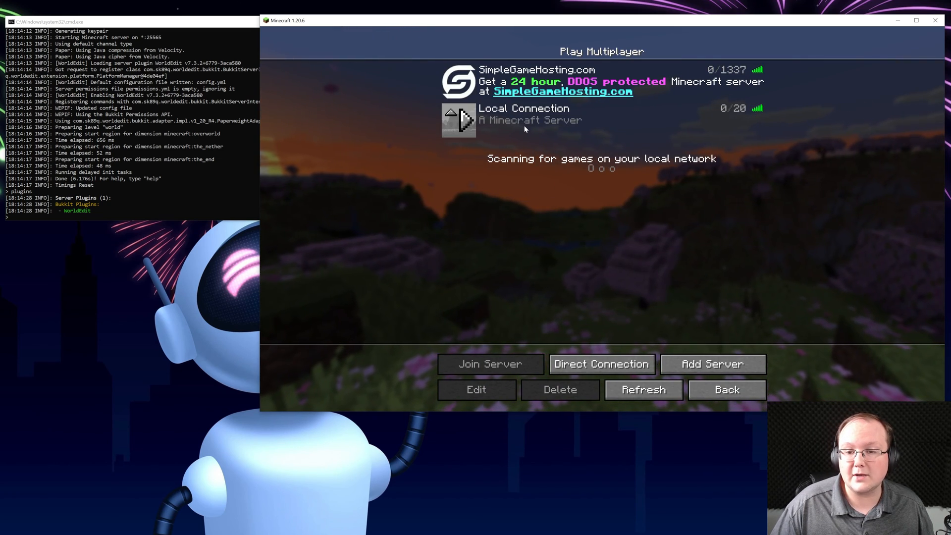
{"action": "double_click", "coordinate": [524, 120]}
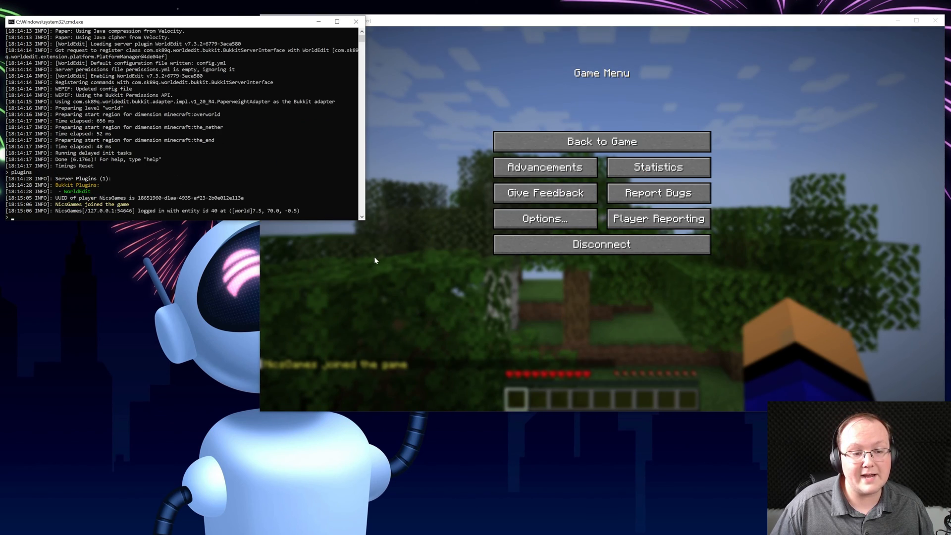
Op the player, set both selection corners, and type //replace birch_log diamond_block
{"action": "left_click", "coordinate": [599, 141]}
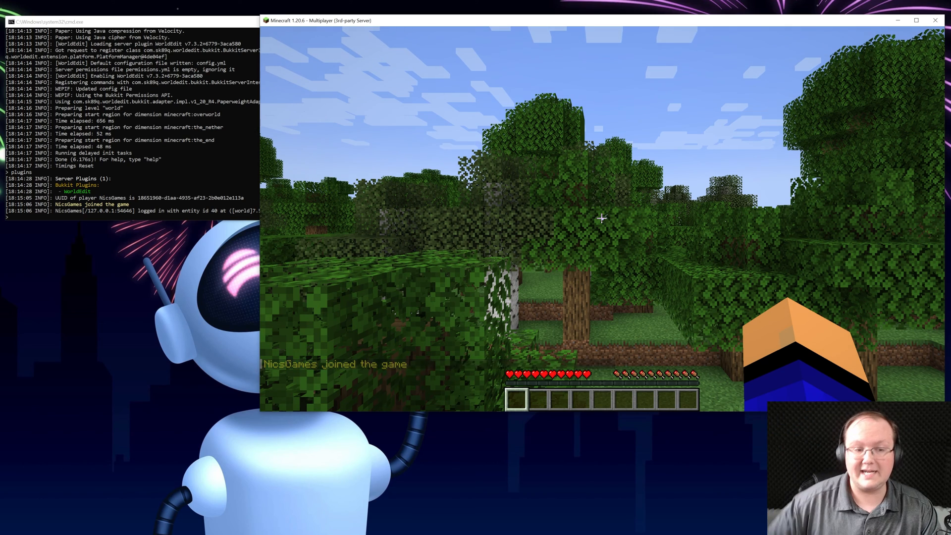
{"action": "type", "text": "op nicsgames"}
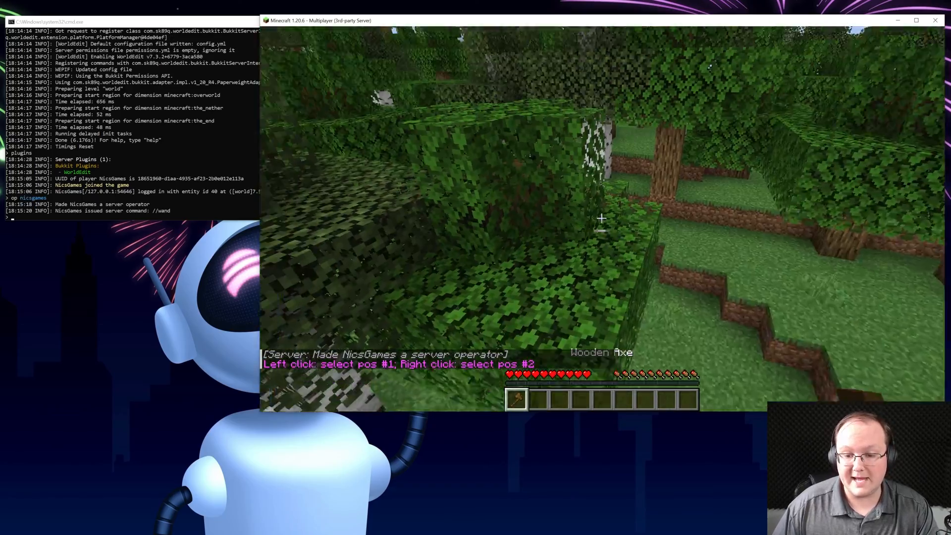
{"action": "left_click", "coordinate": [601, 219]}
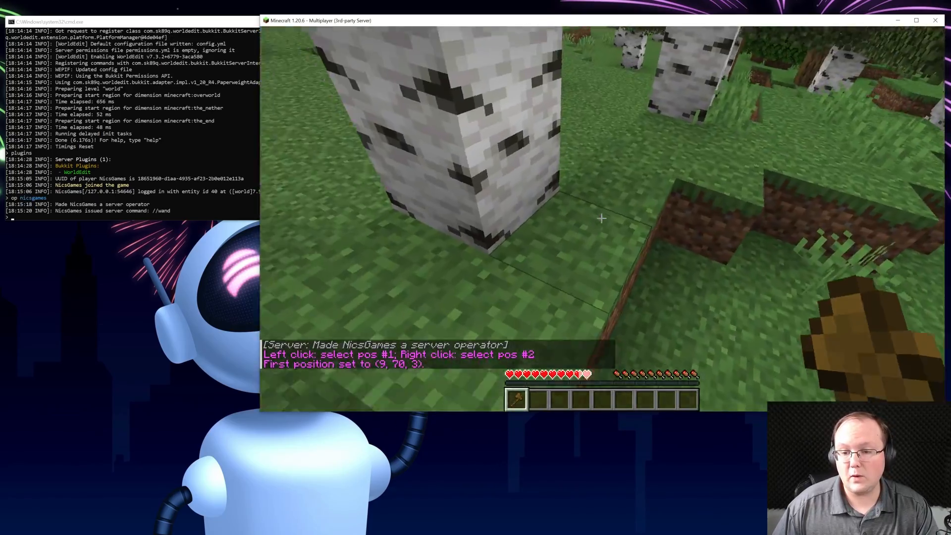
{"action": "right_click", "coordinate": [598, 219]}
{"action": "type", "text": "//replace "}
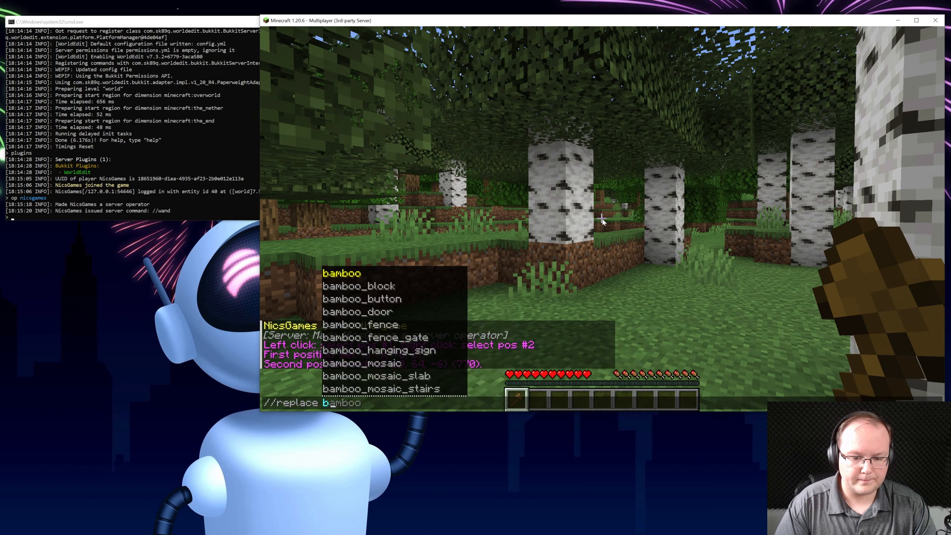
{"action": "type", "text": "birch_hanging_sign"}
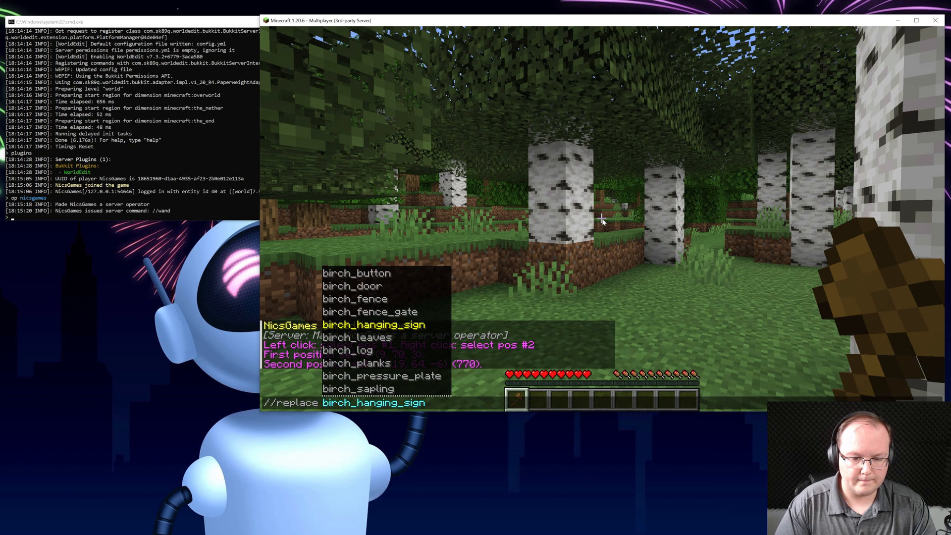
{"action": "type", "text": "diamond_block"}
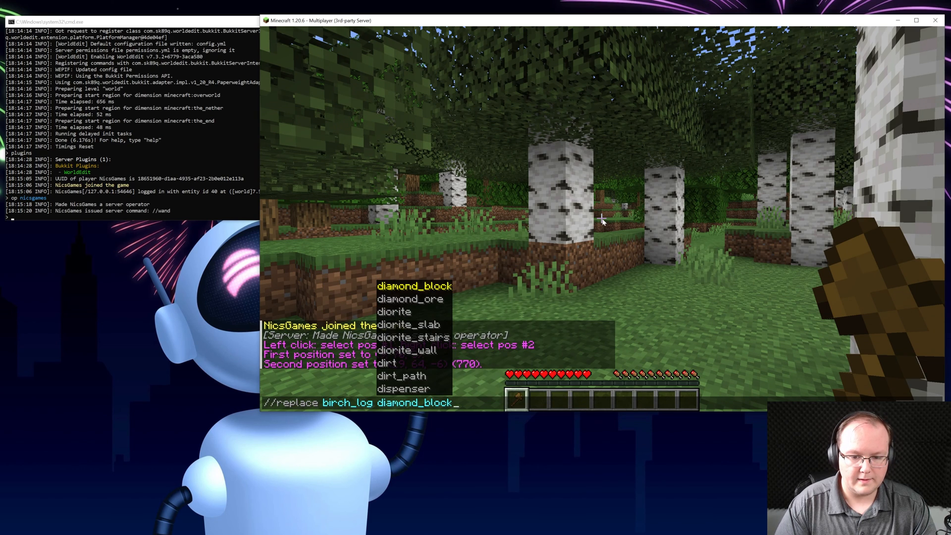